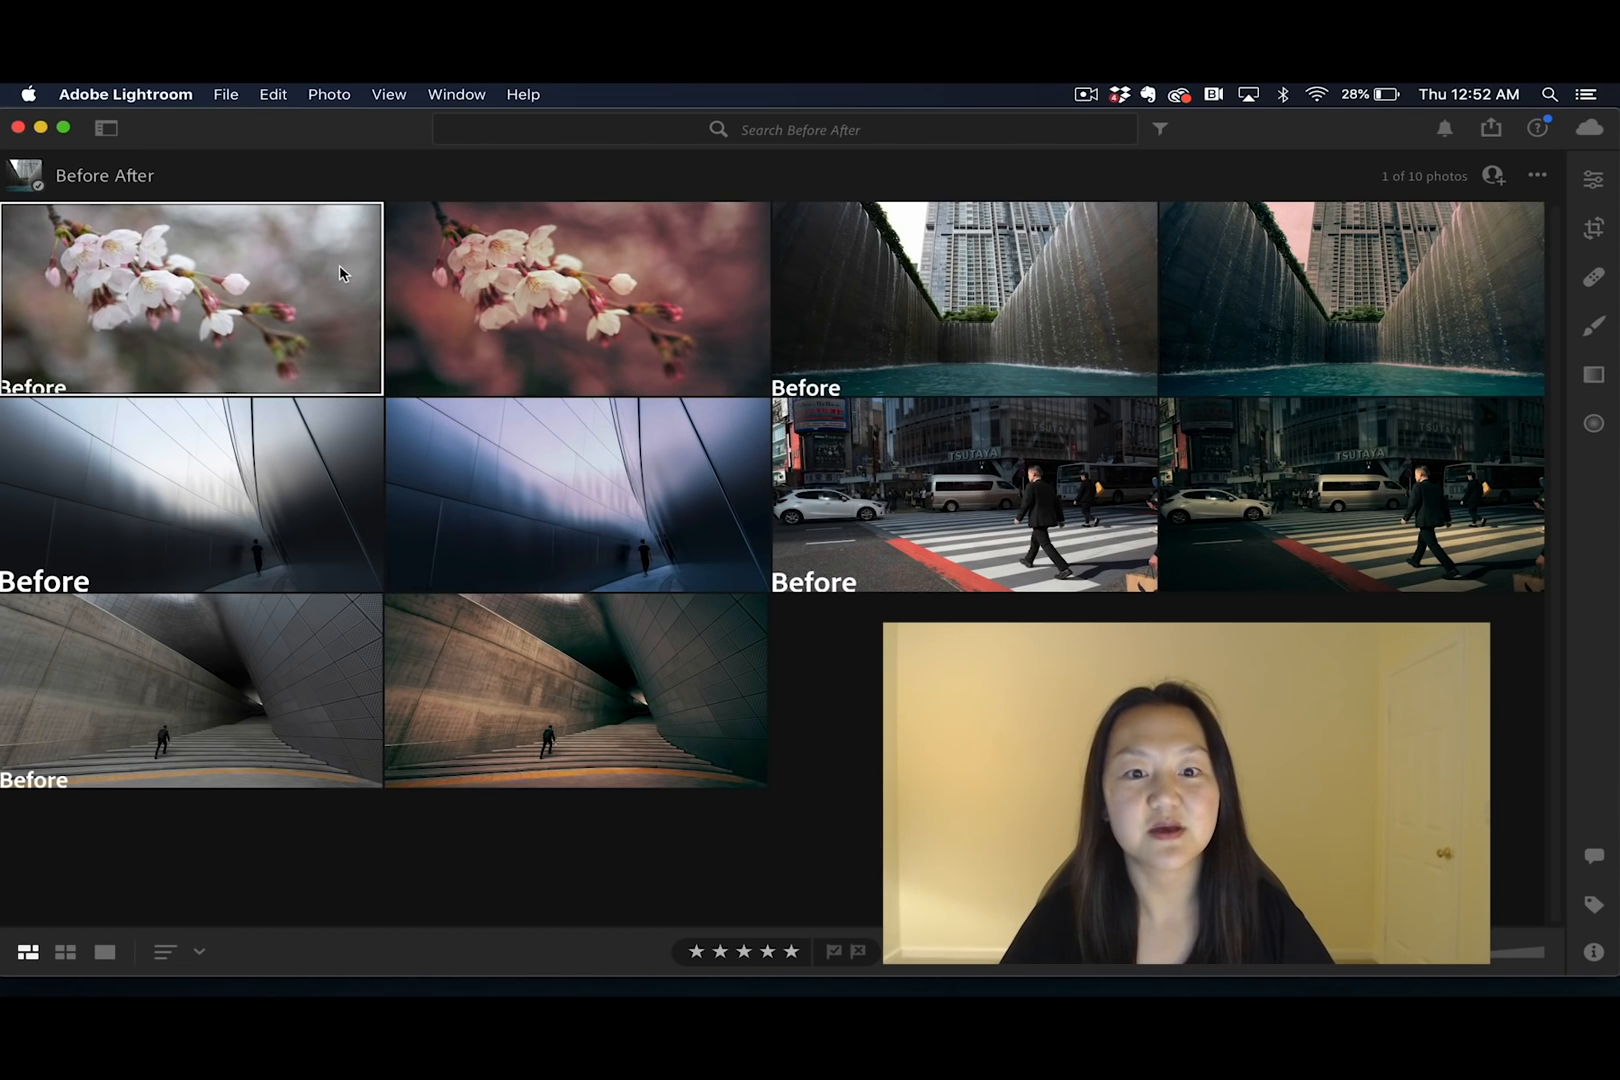
Open the edited staircase tunnel photo and reveal its Color Grading wheels in the Edit panel.
{"action": "double_click", "coordinate": [190, 298]}
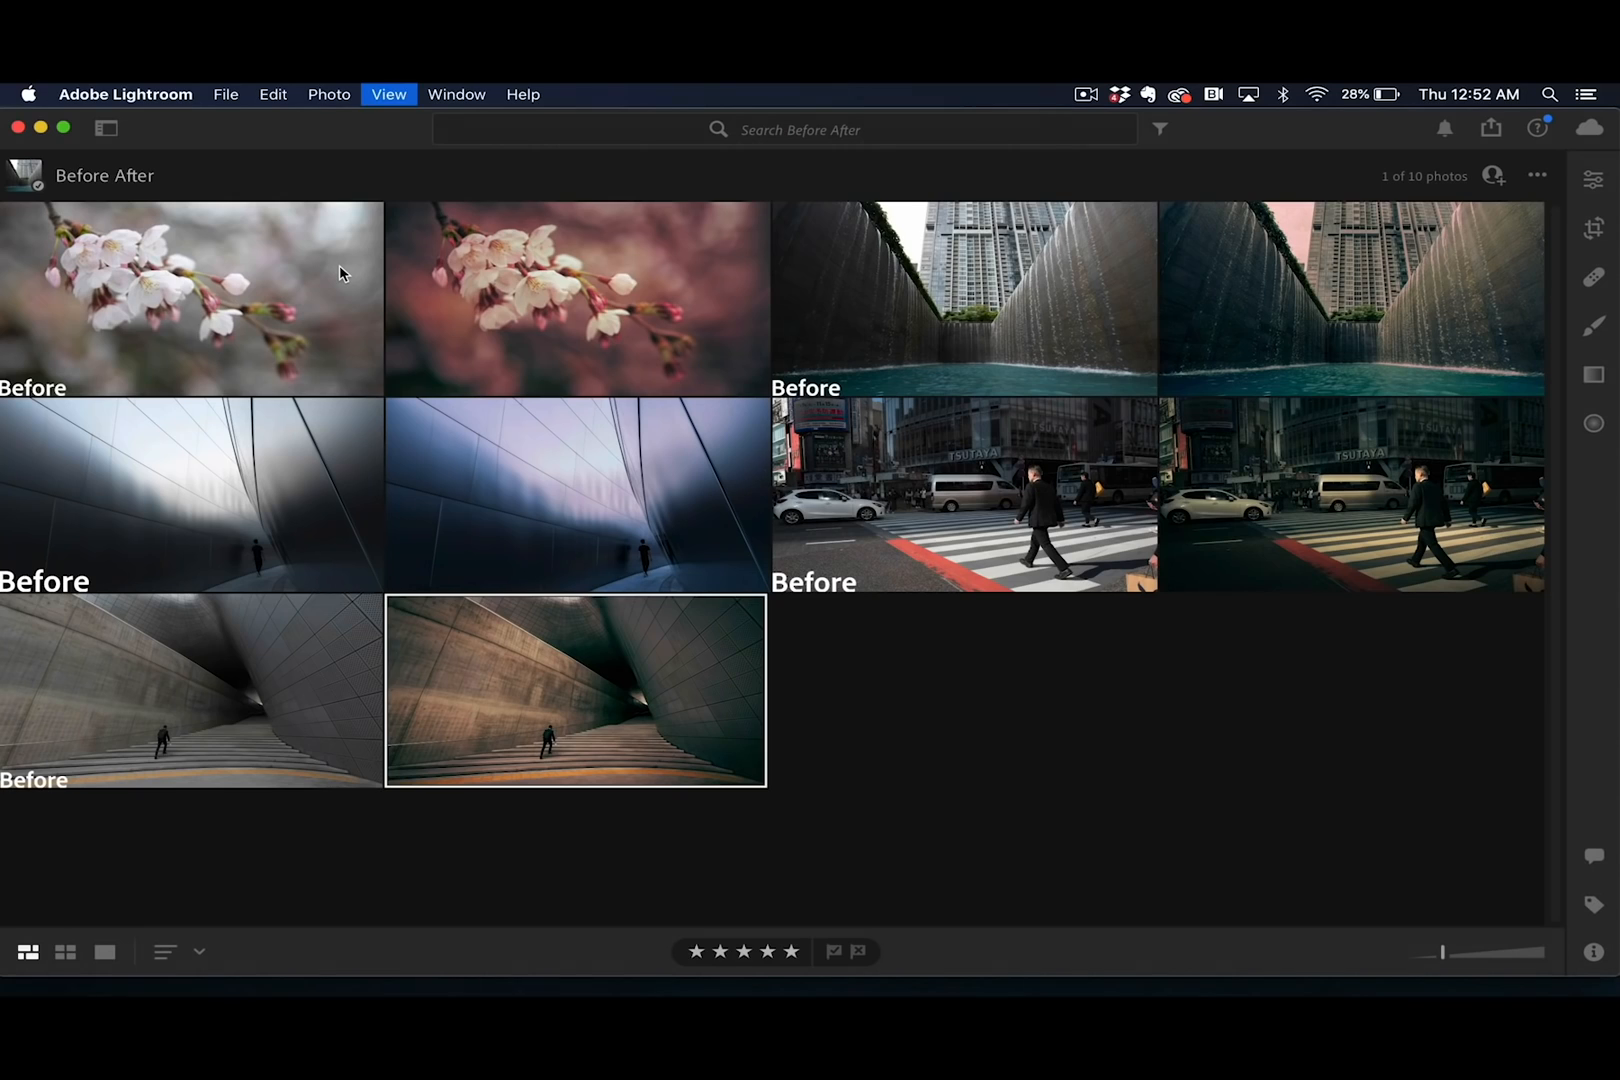
{"action": "double_click", "coordinate": [574, 690]}
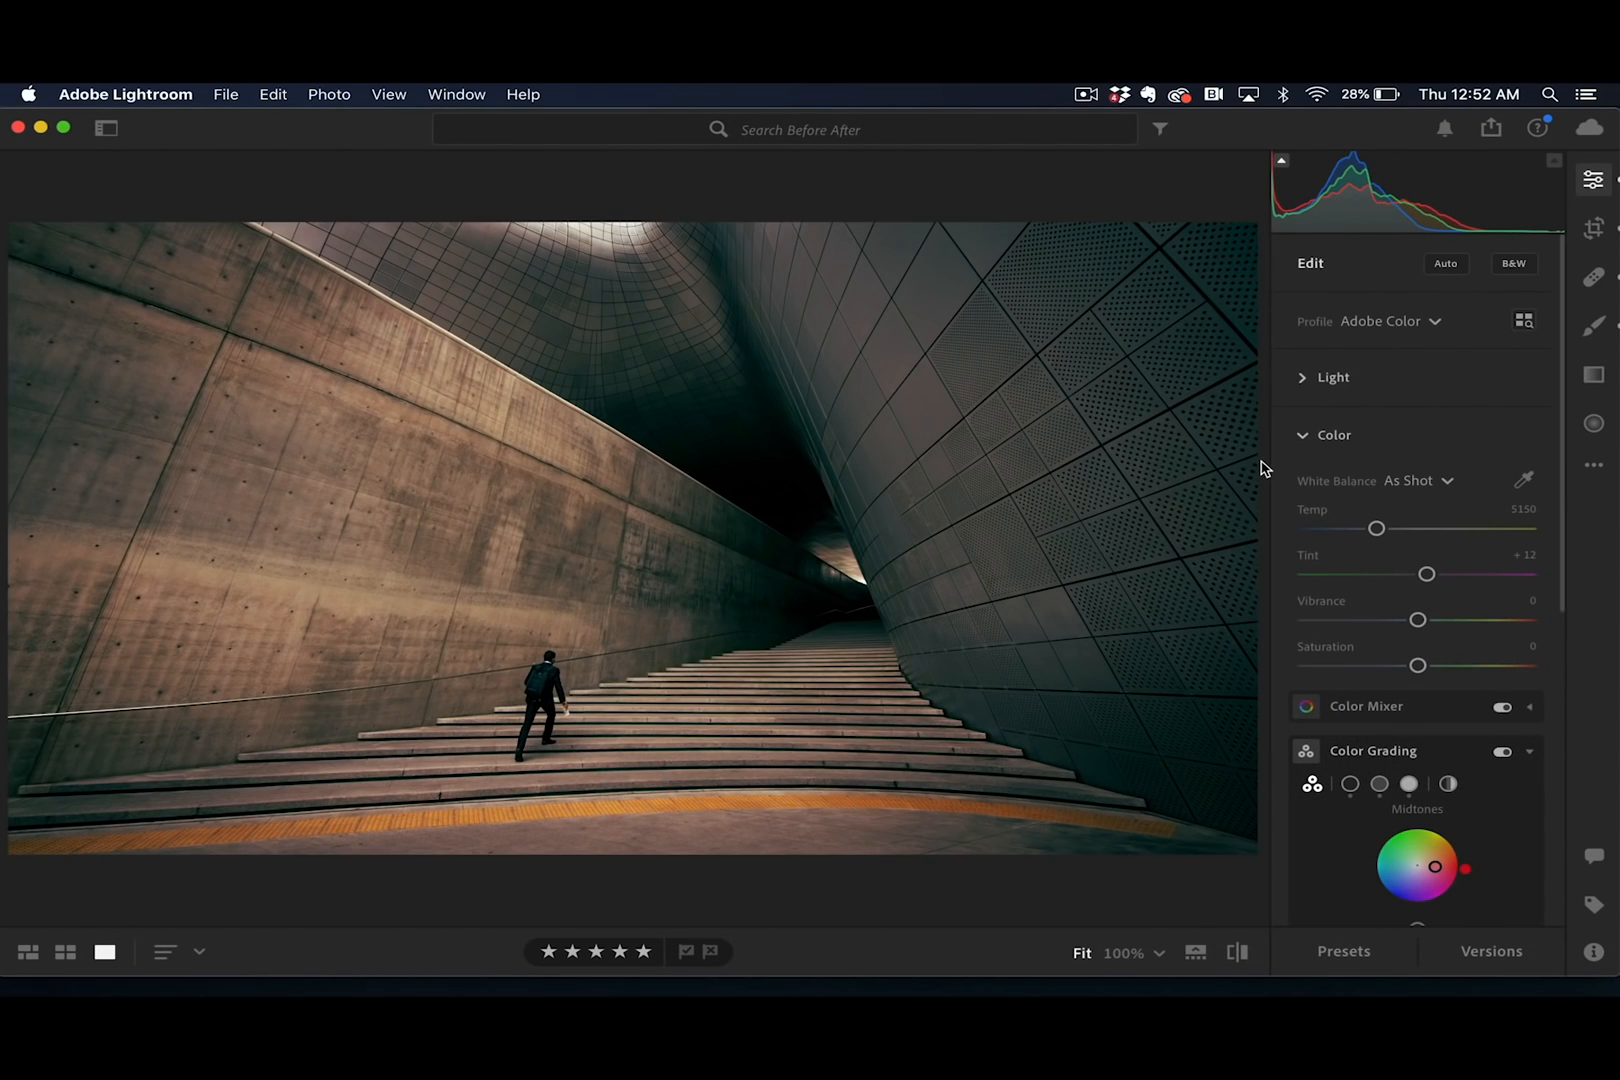
{"action": "scroll", "scroll_direction": "down", "scroll_amount": 3}
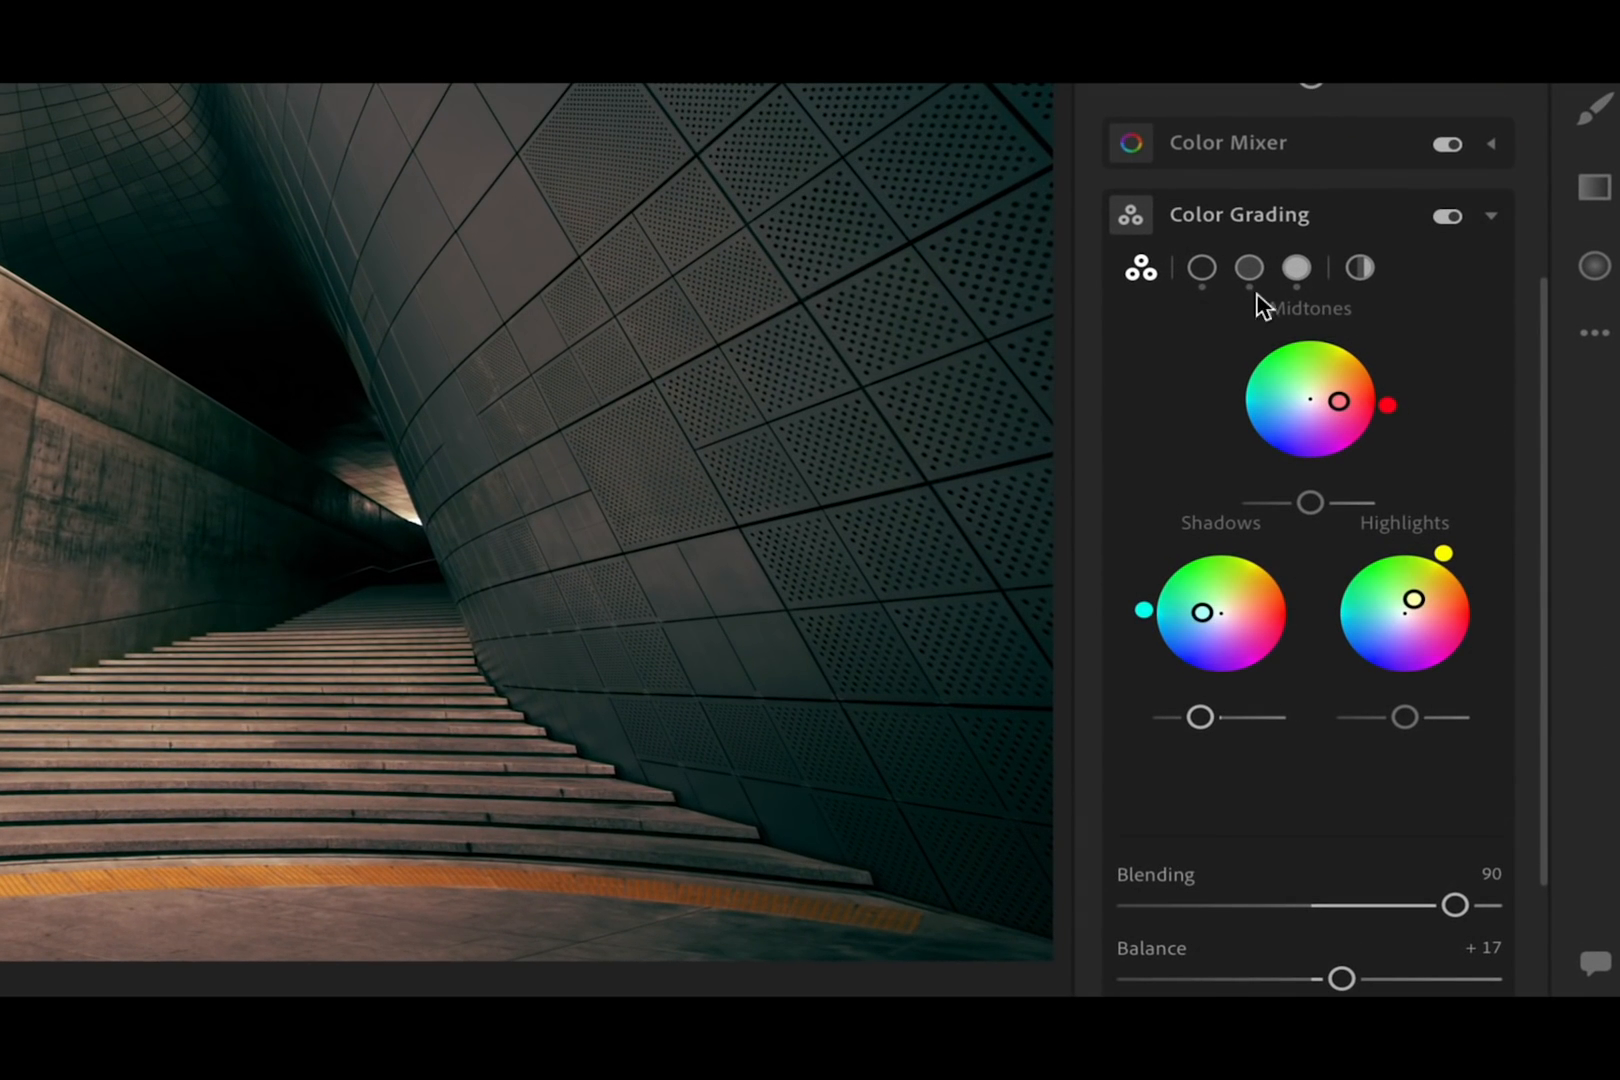
{"action": "mouse_move", "coordinate": [1478, 452]}
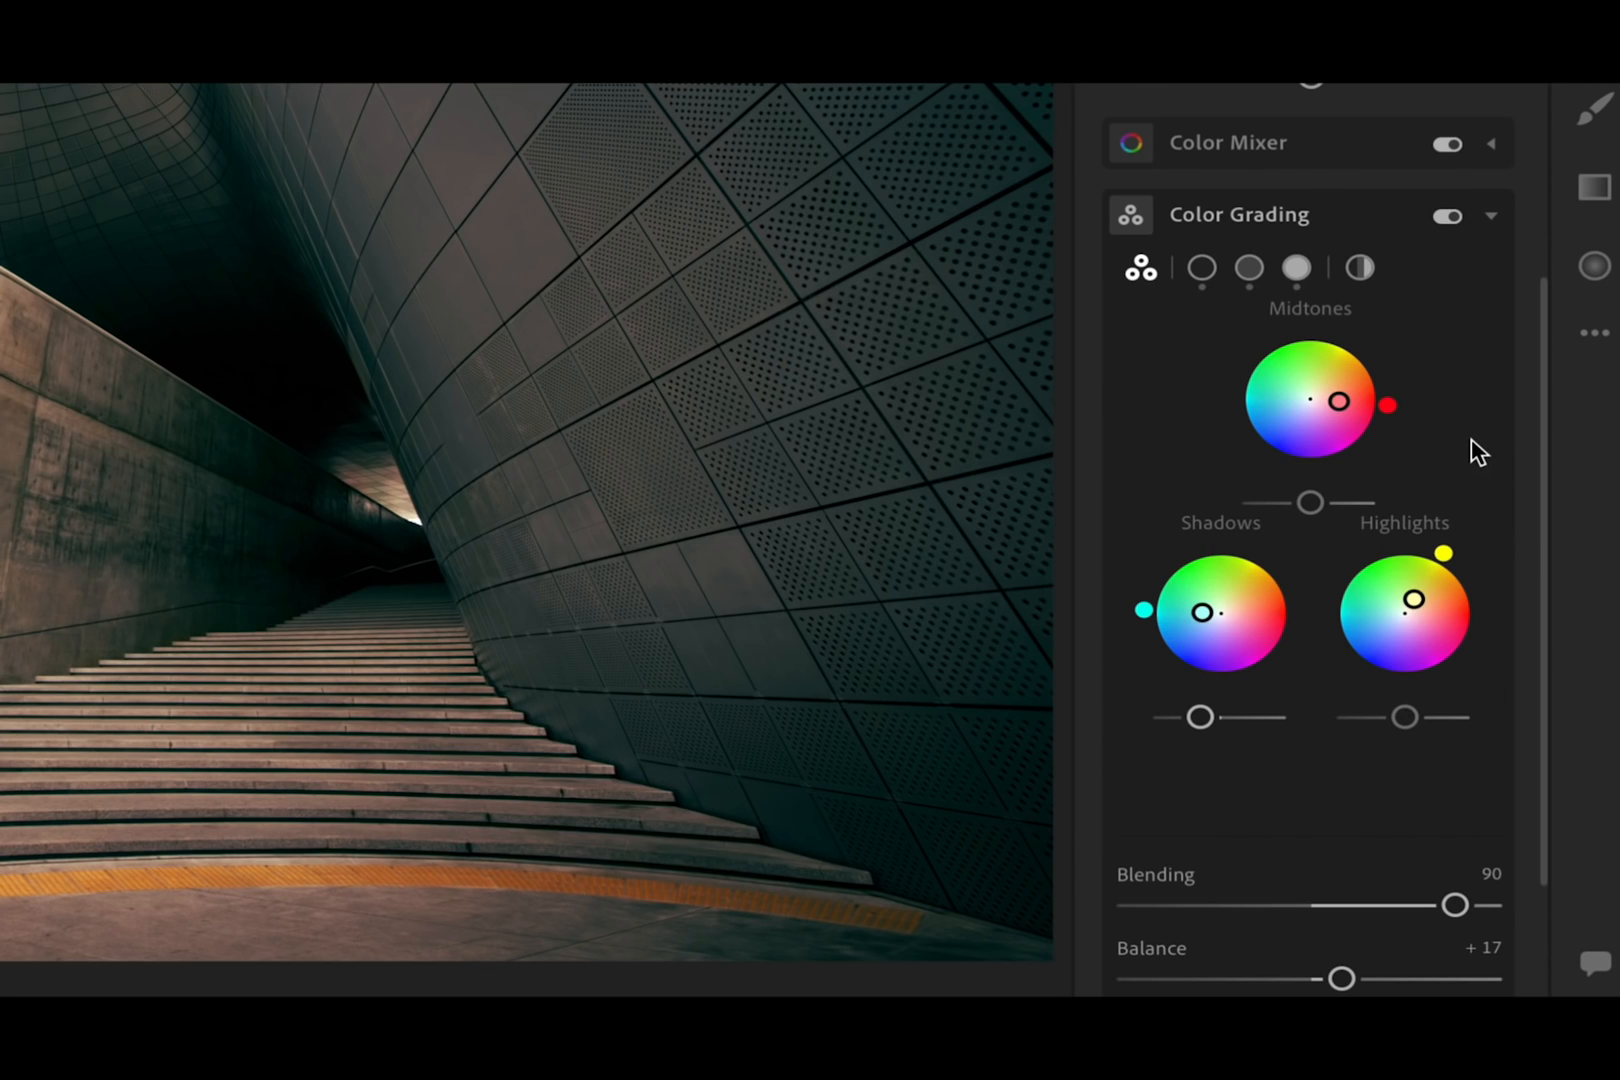
{"action": "mouse_move", "coordinate": [1406, 414]}
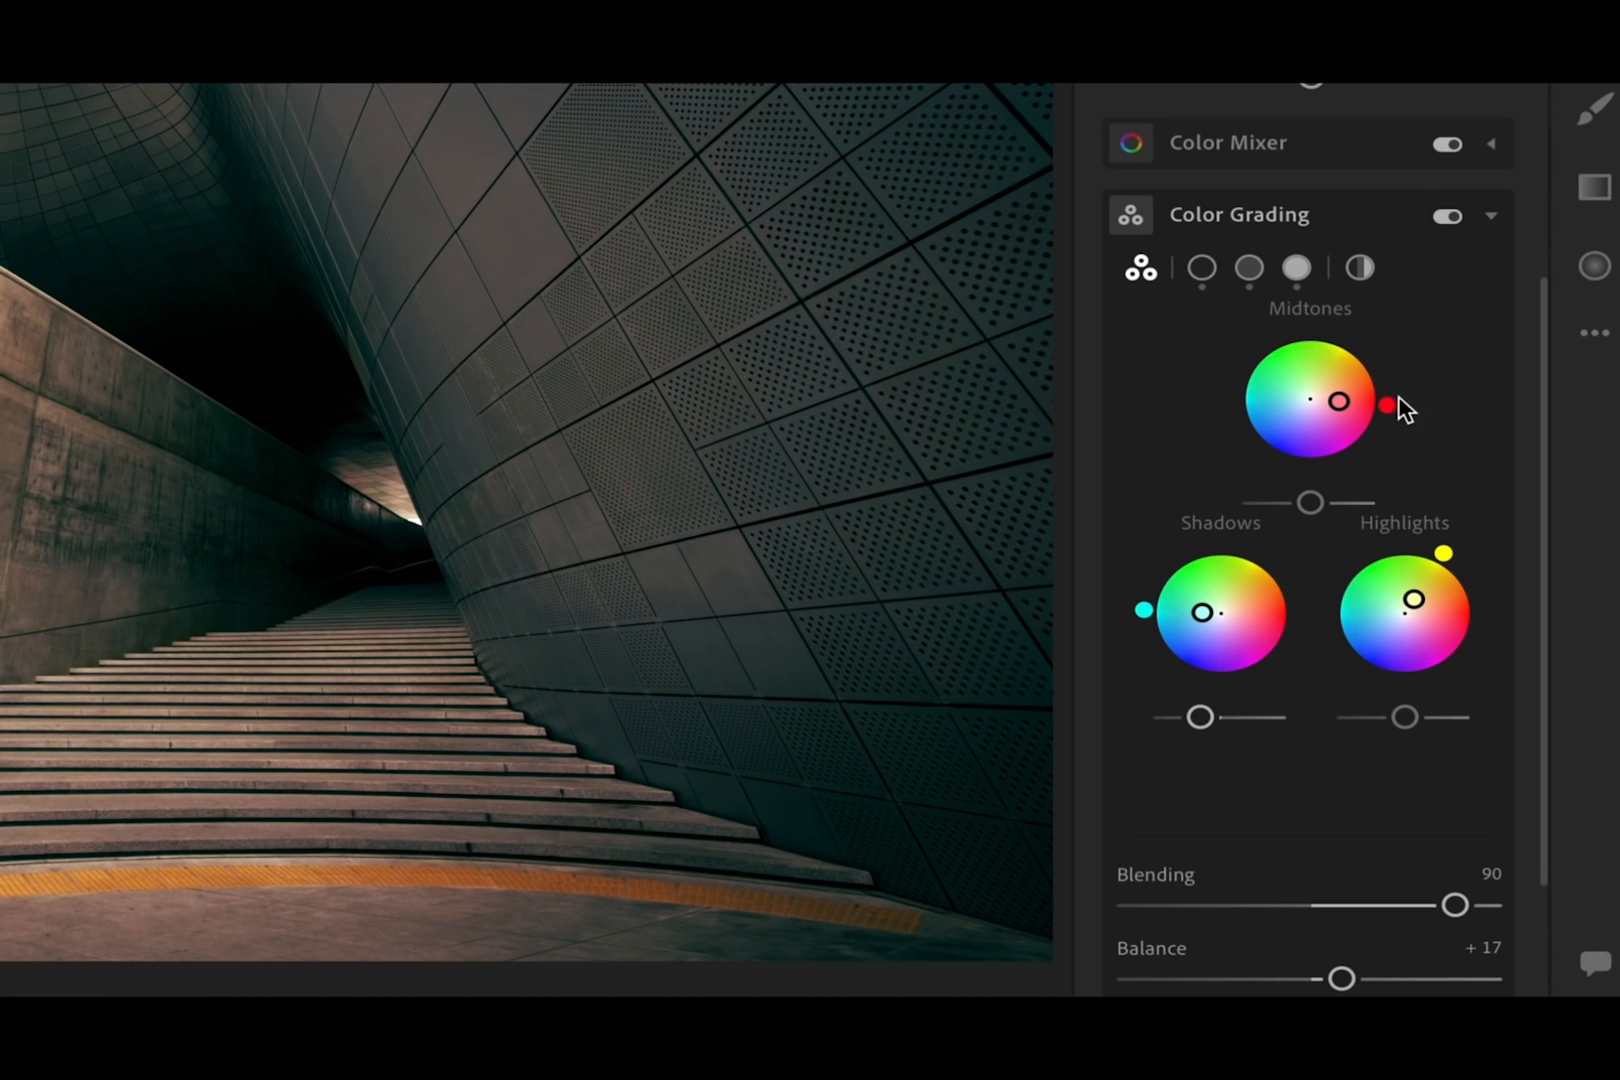
{"action": "left_click_drag", "start_coordinate": [1388, 404], "coordinate": [1256, 356]}
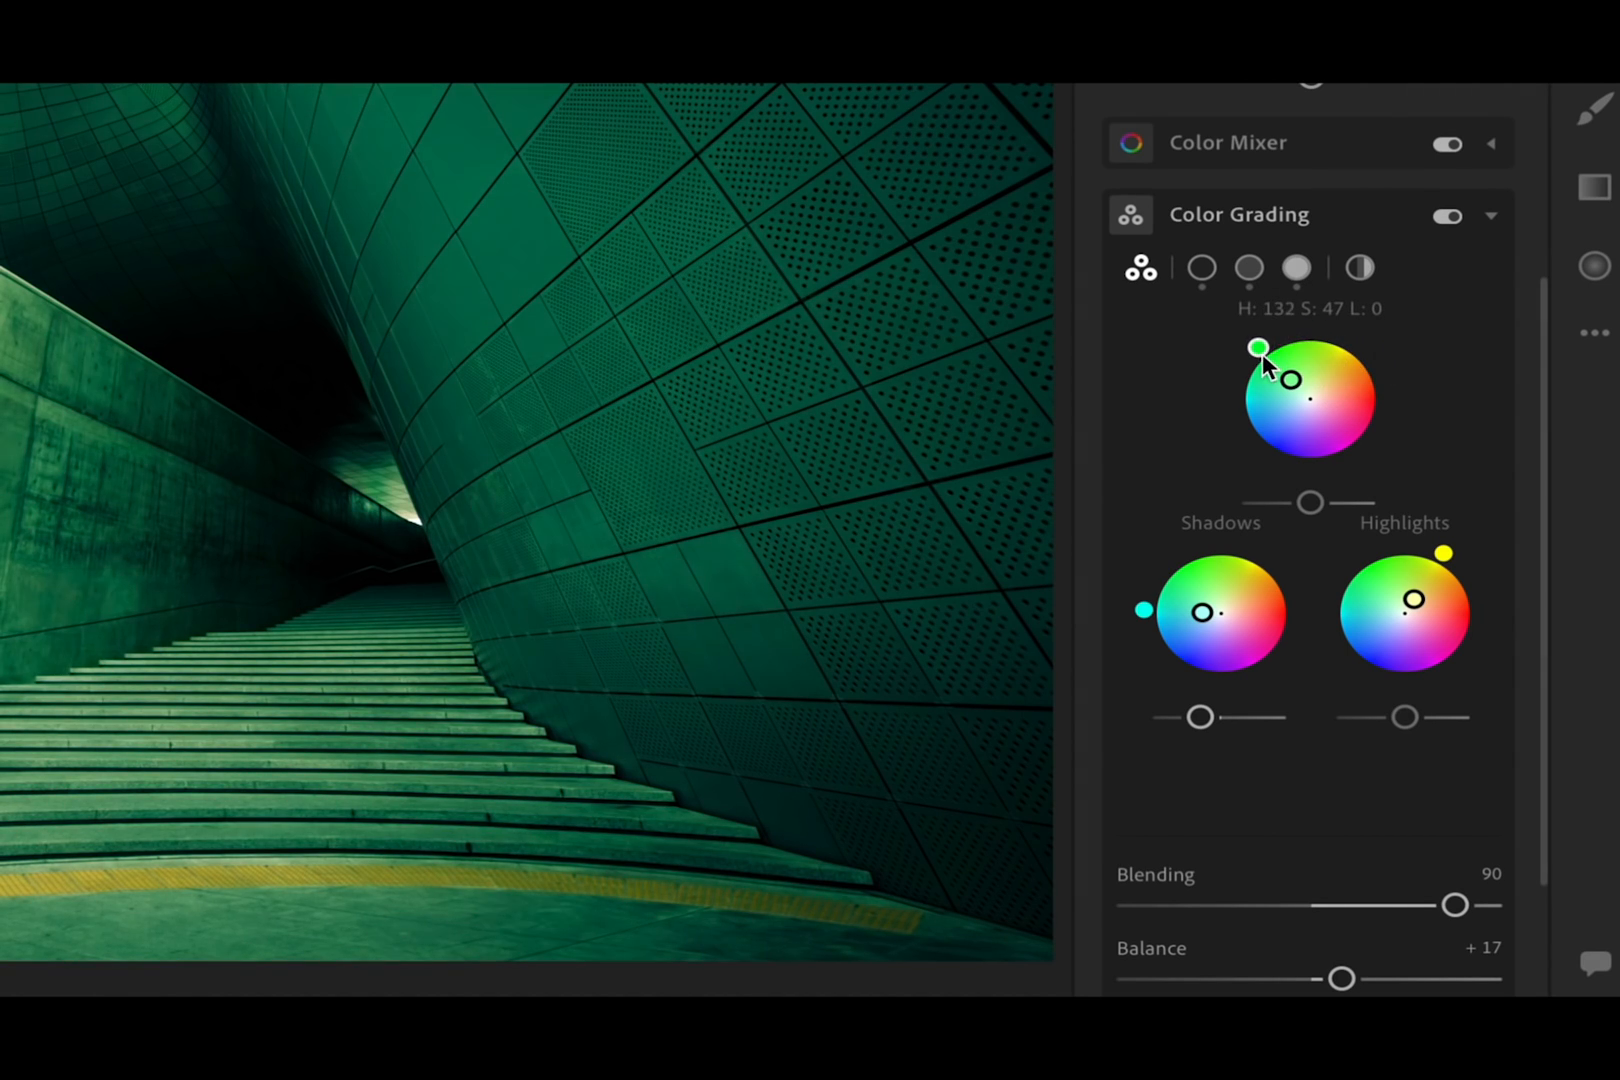
{"action": "left_click_drag", "start_coordinate": [1254, 350], "coordinate": [1388, 400]}
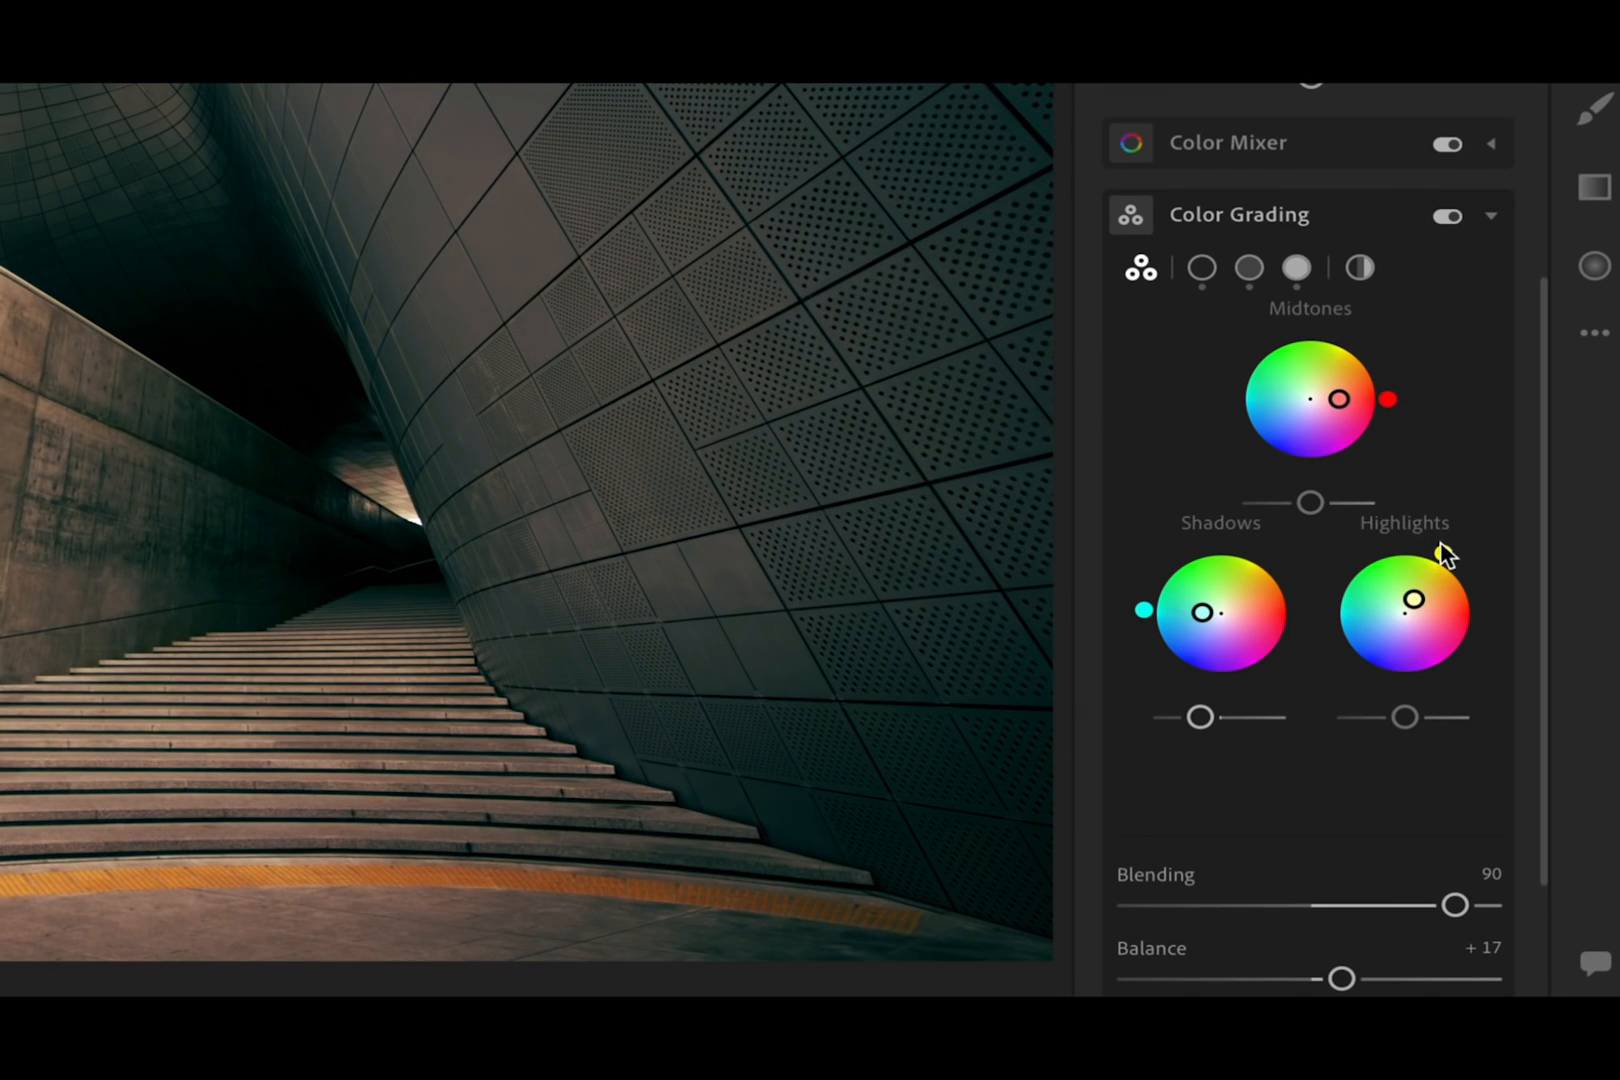
{"action": "left_click_drag", "start_coordinate": [1400, 614], "coordinate": [1468, 590]}
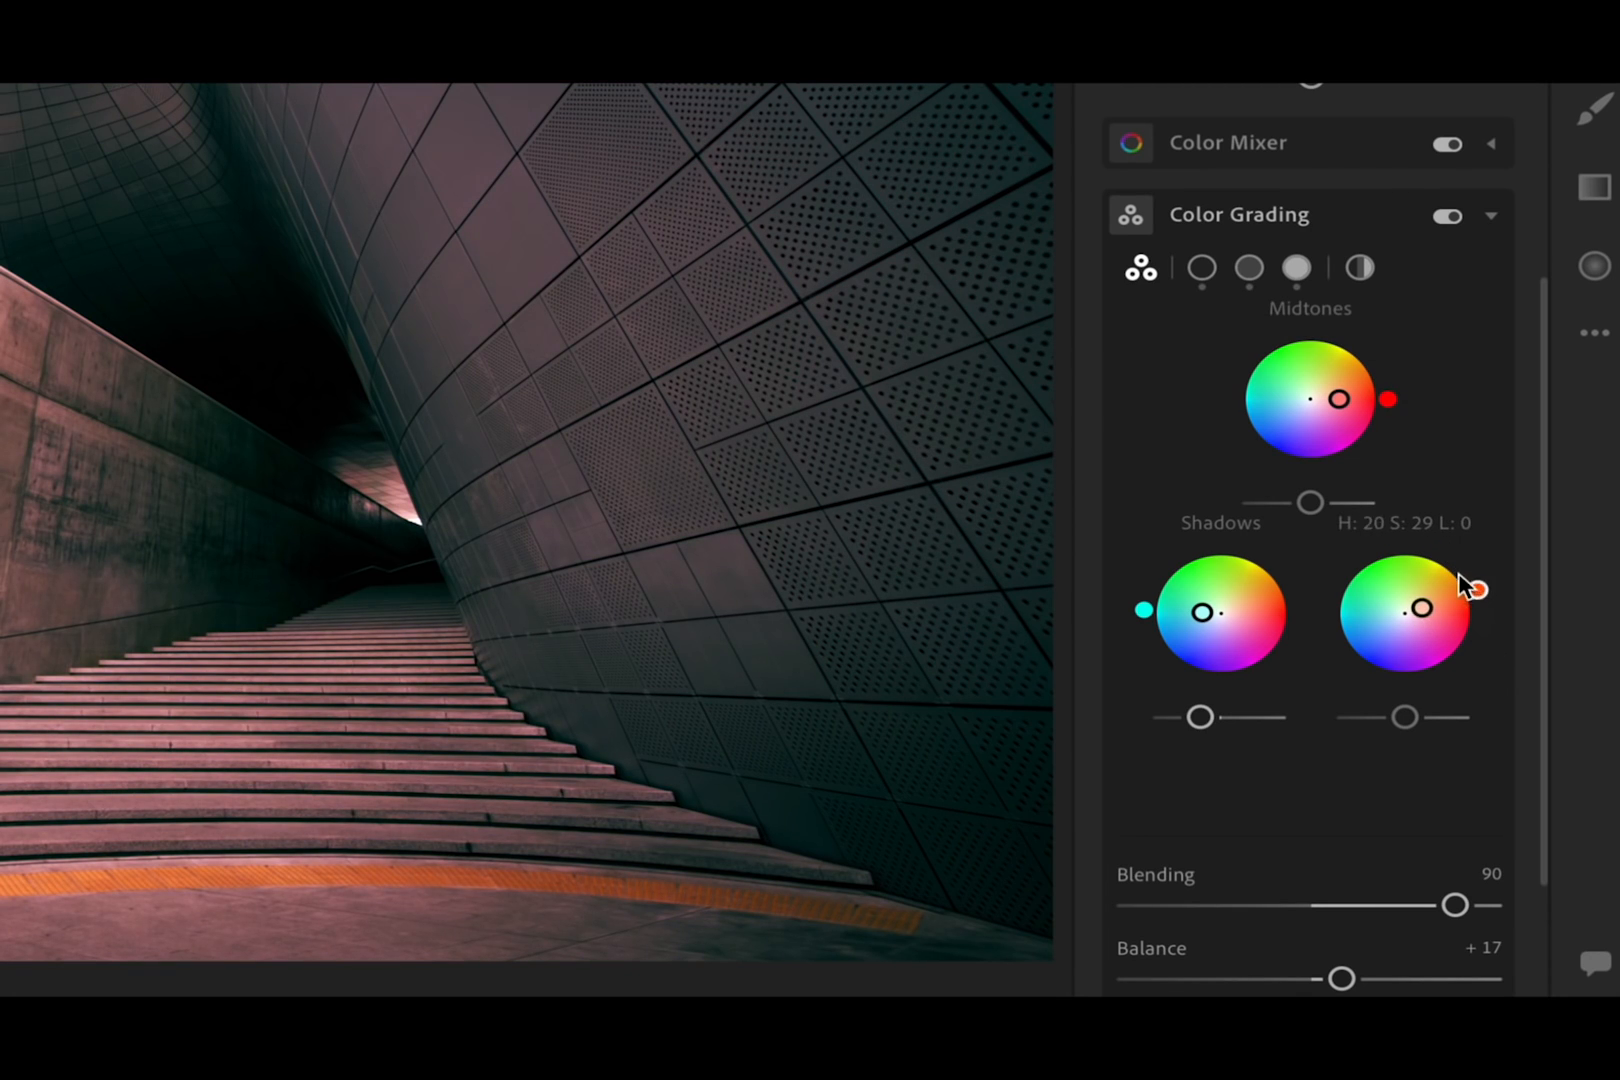
{"action": "left_click_drag", "start_coordinate": [1478, 588], "coordinate": [1452, 556]}
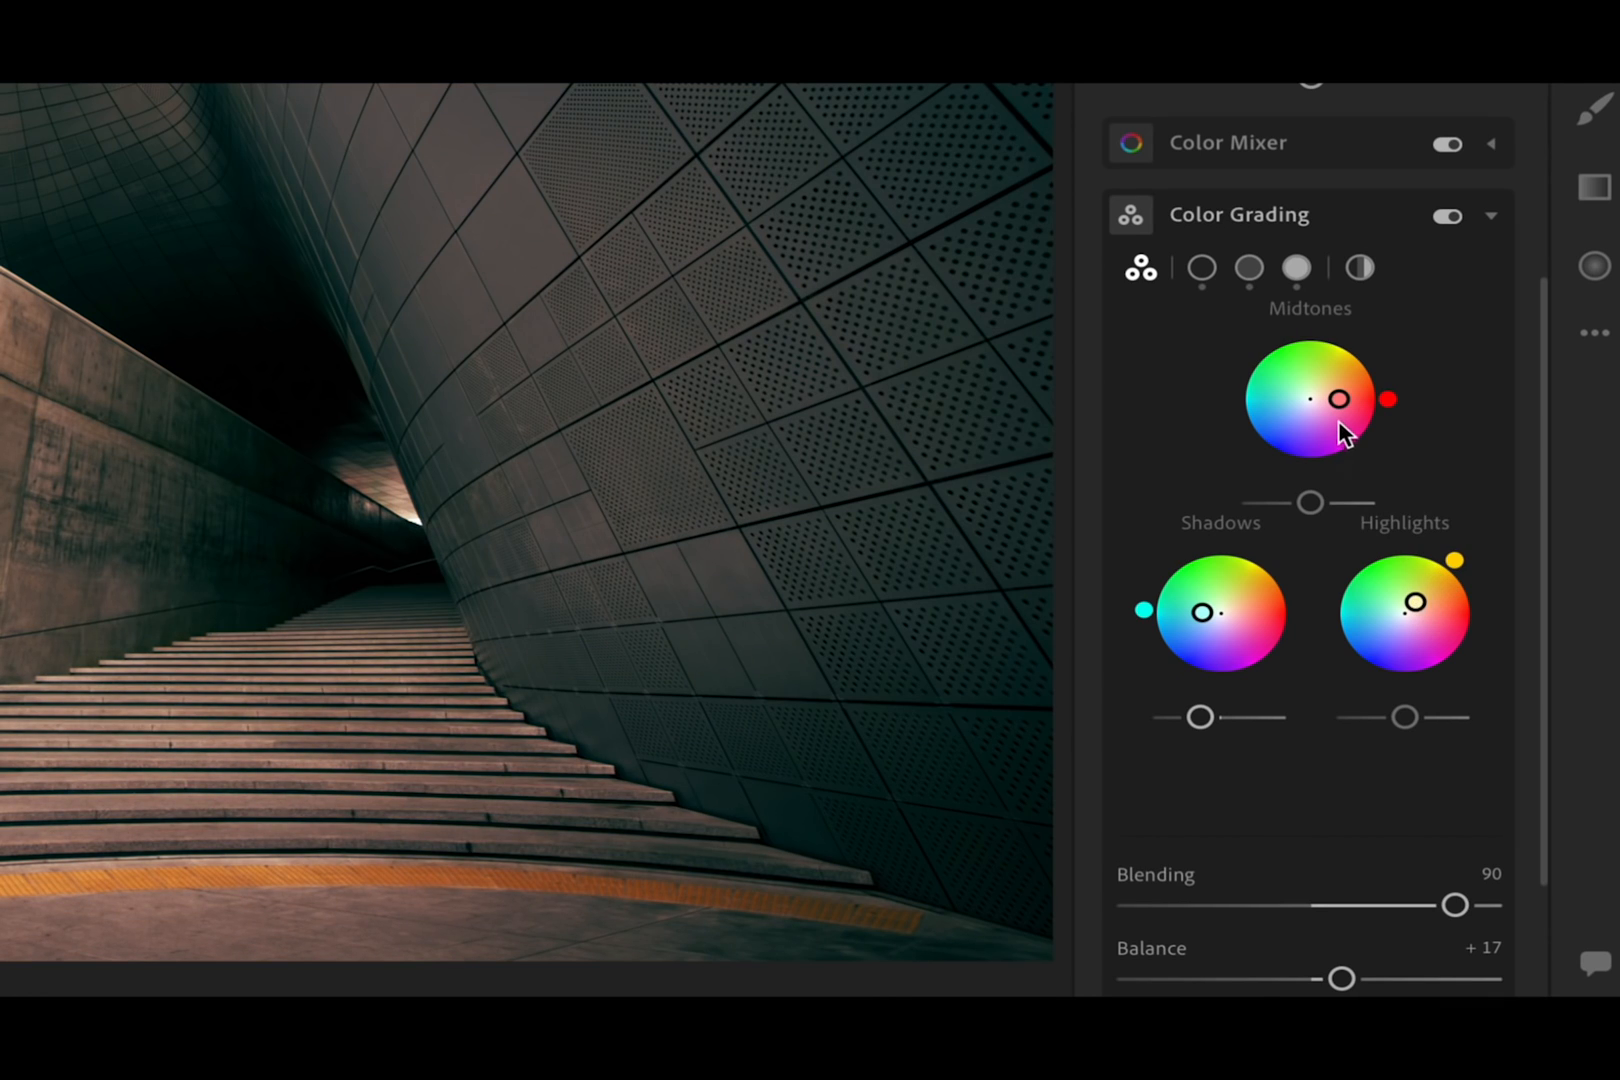
{"action": "left_click_drag", "start_coordinate": [1342, 400], "coordinate": [1332, 404]}
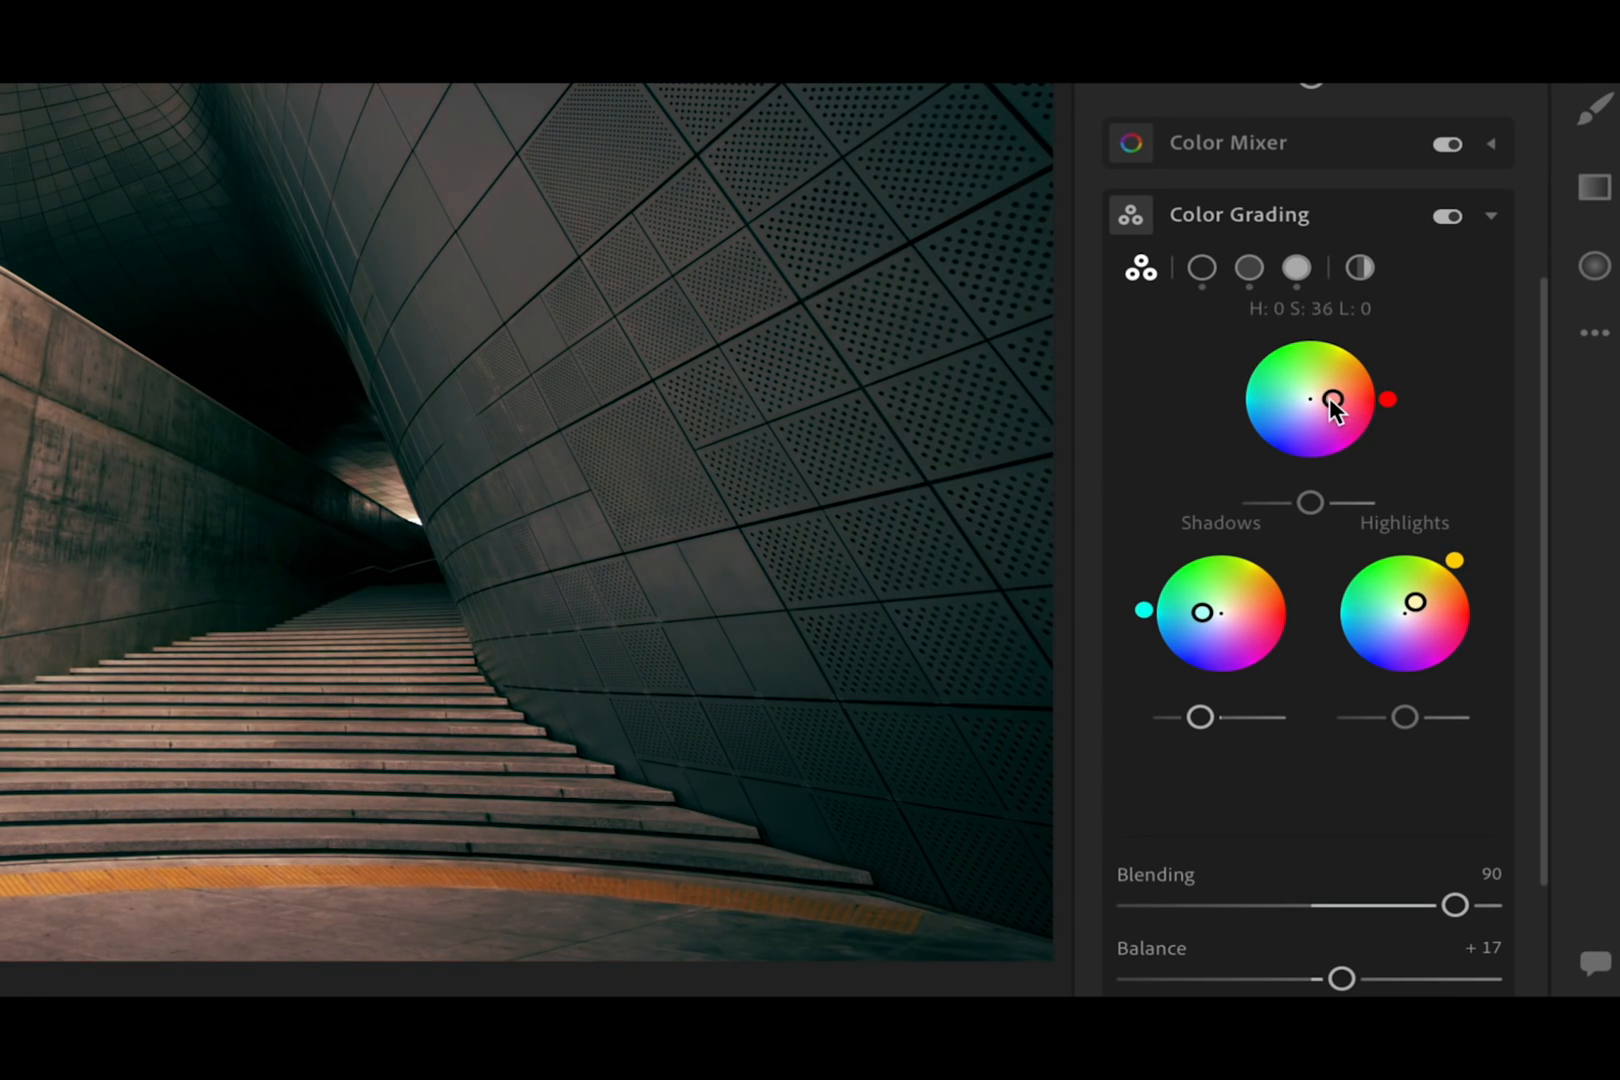
{"action": "left_click_drag", "start_coordinate": [1226, 608], "coordinate": [1206, 618]}
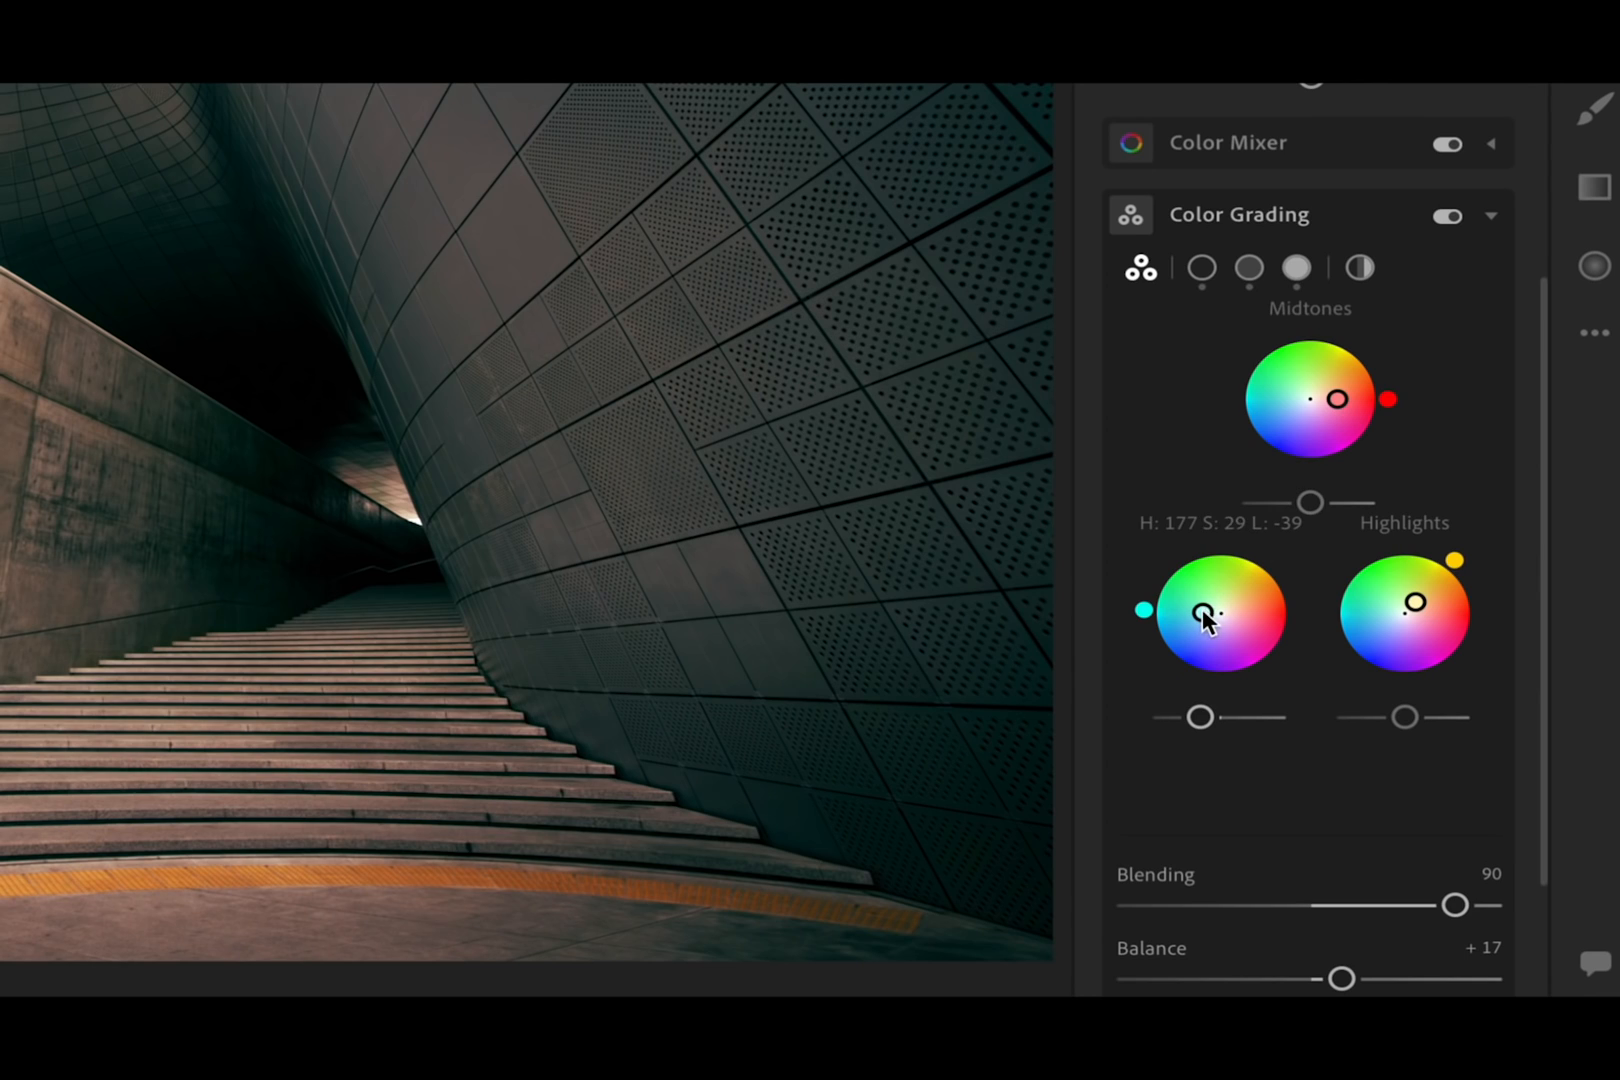
{"action": "mouse_move", "coordinate": [1188, 474]}
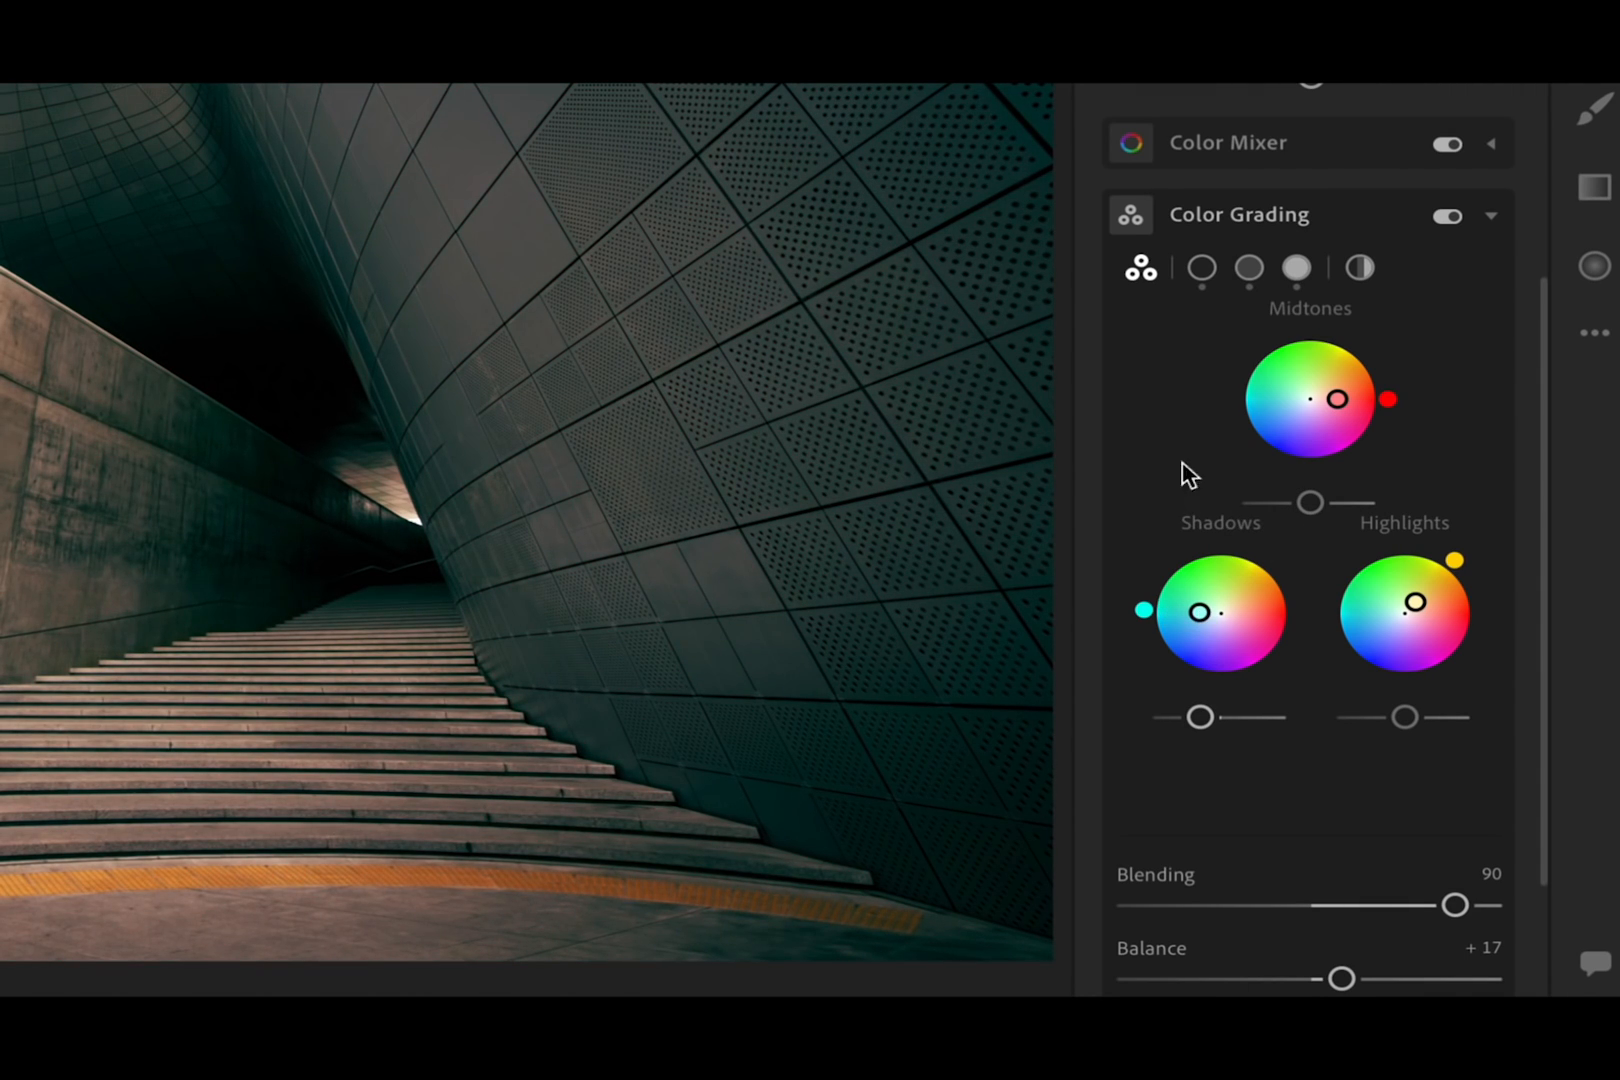
View the Shadows wheel alone, then the Highlights wheel showing hue 50 and saturation 26.
{"action": "left_click", "coordinate": [1200, 268]}
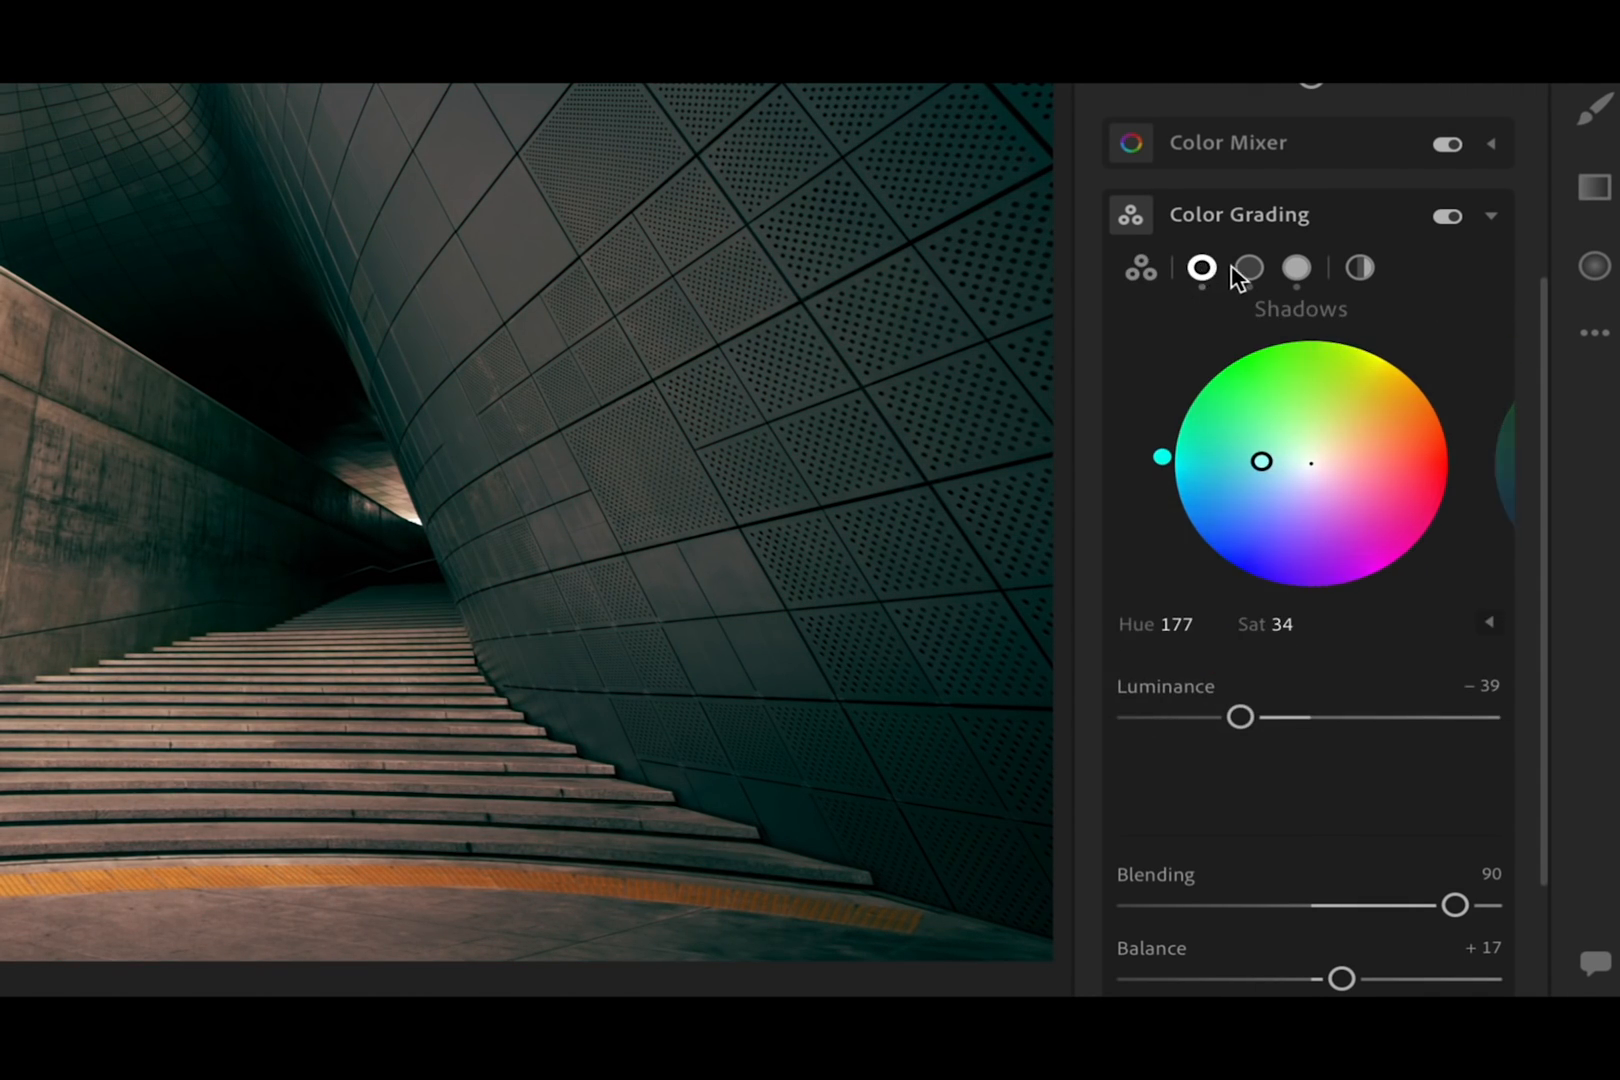
{"action": "left_click", "coordinate": [1296, 268]}
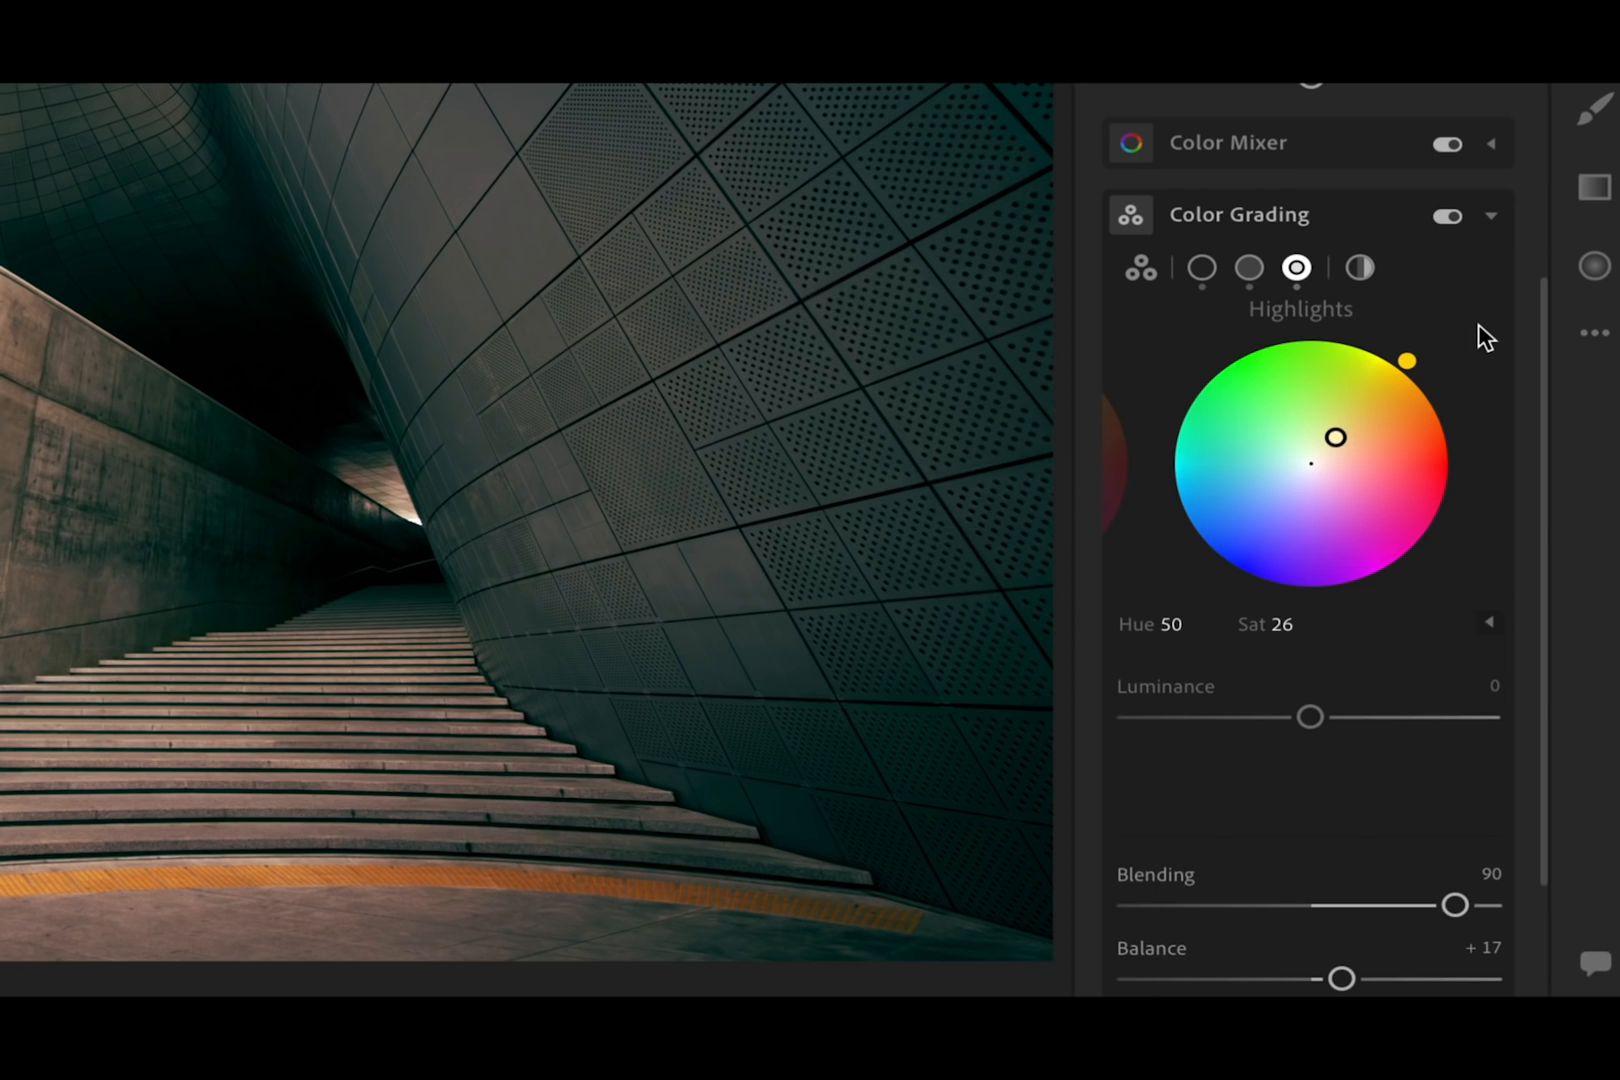
{"action": "mouse_move", "coordinate": [1364, 270]}
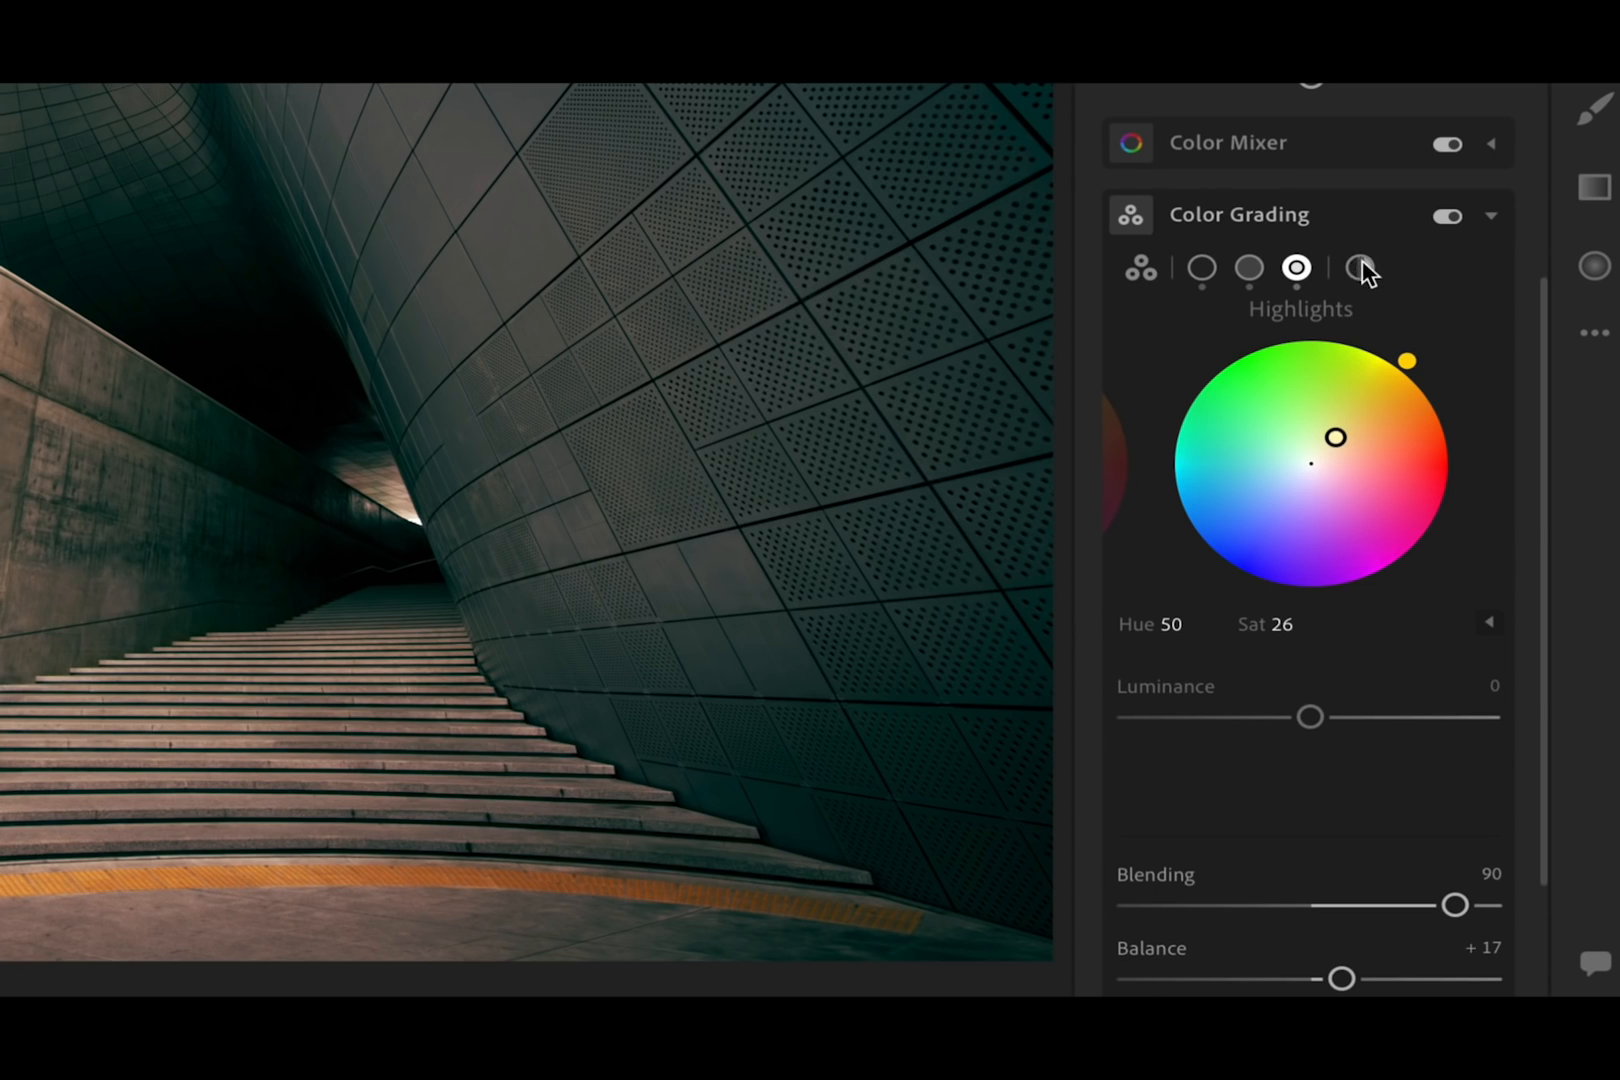
Adjust the Global grade luminance, settling at +47.
{"action": "left_click", "coordinate": [1358, 268]}
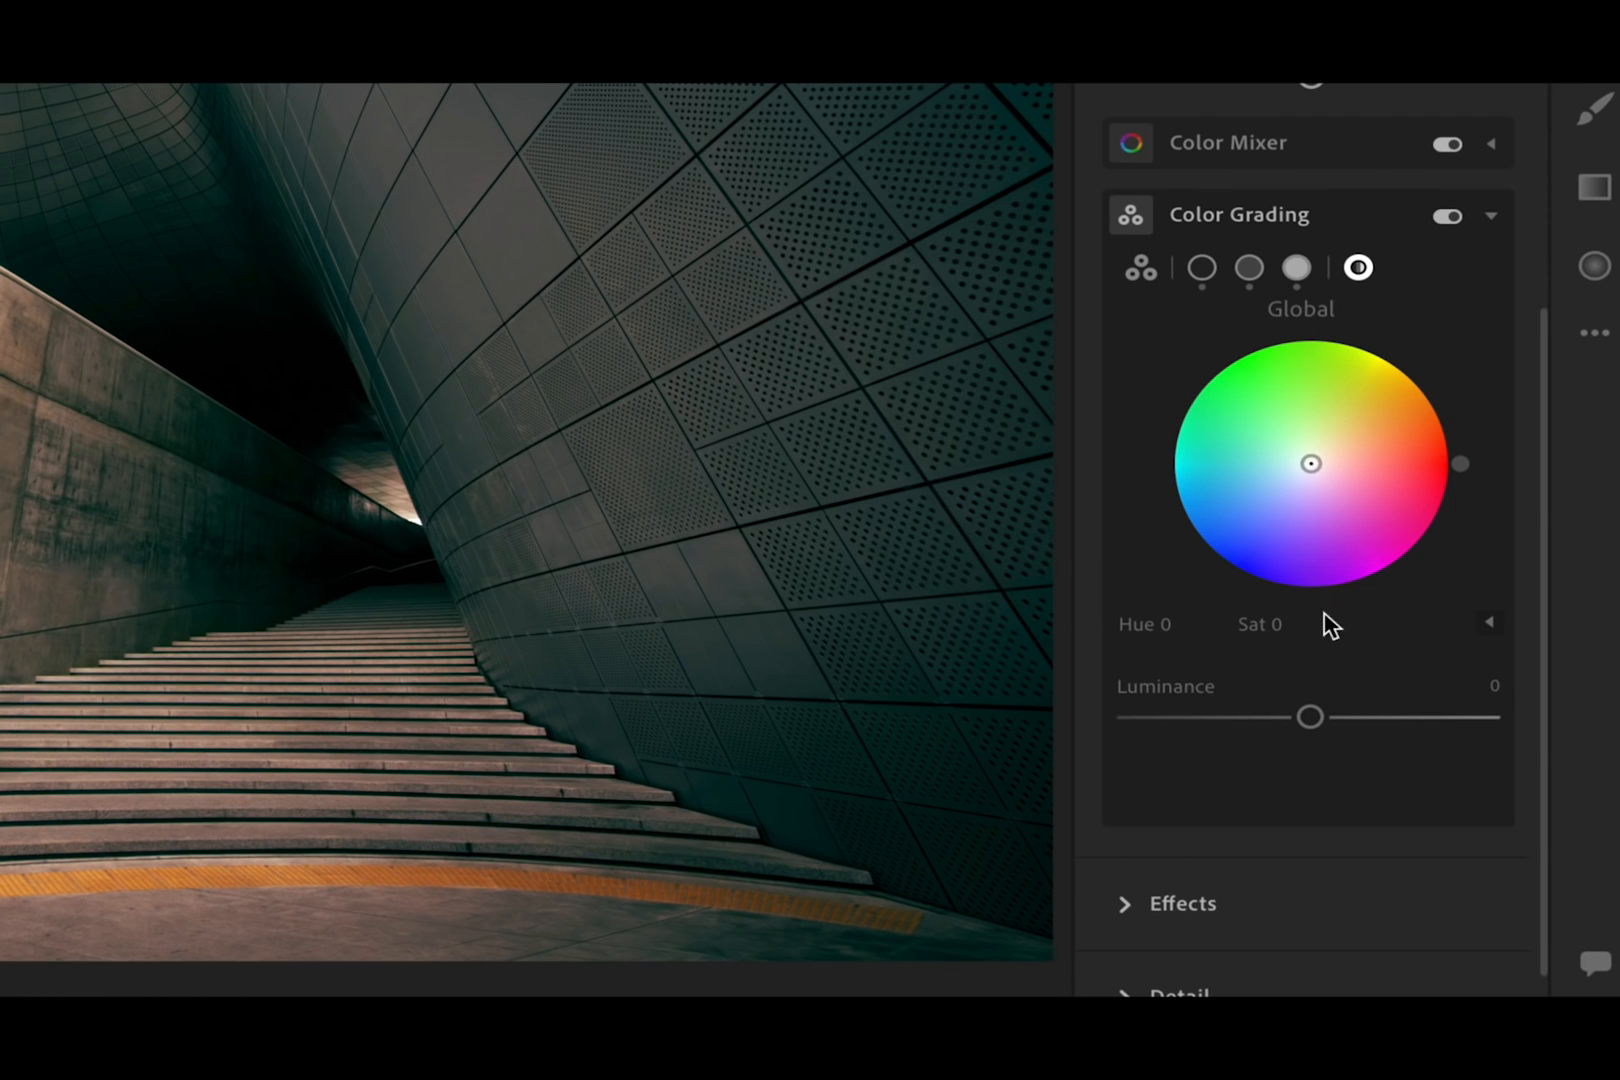
{"action": "left_click_drag", "start_coordinate": [1314, 716], "coordinate": [1232, 716]}
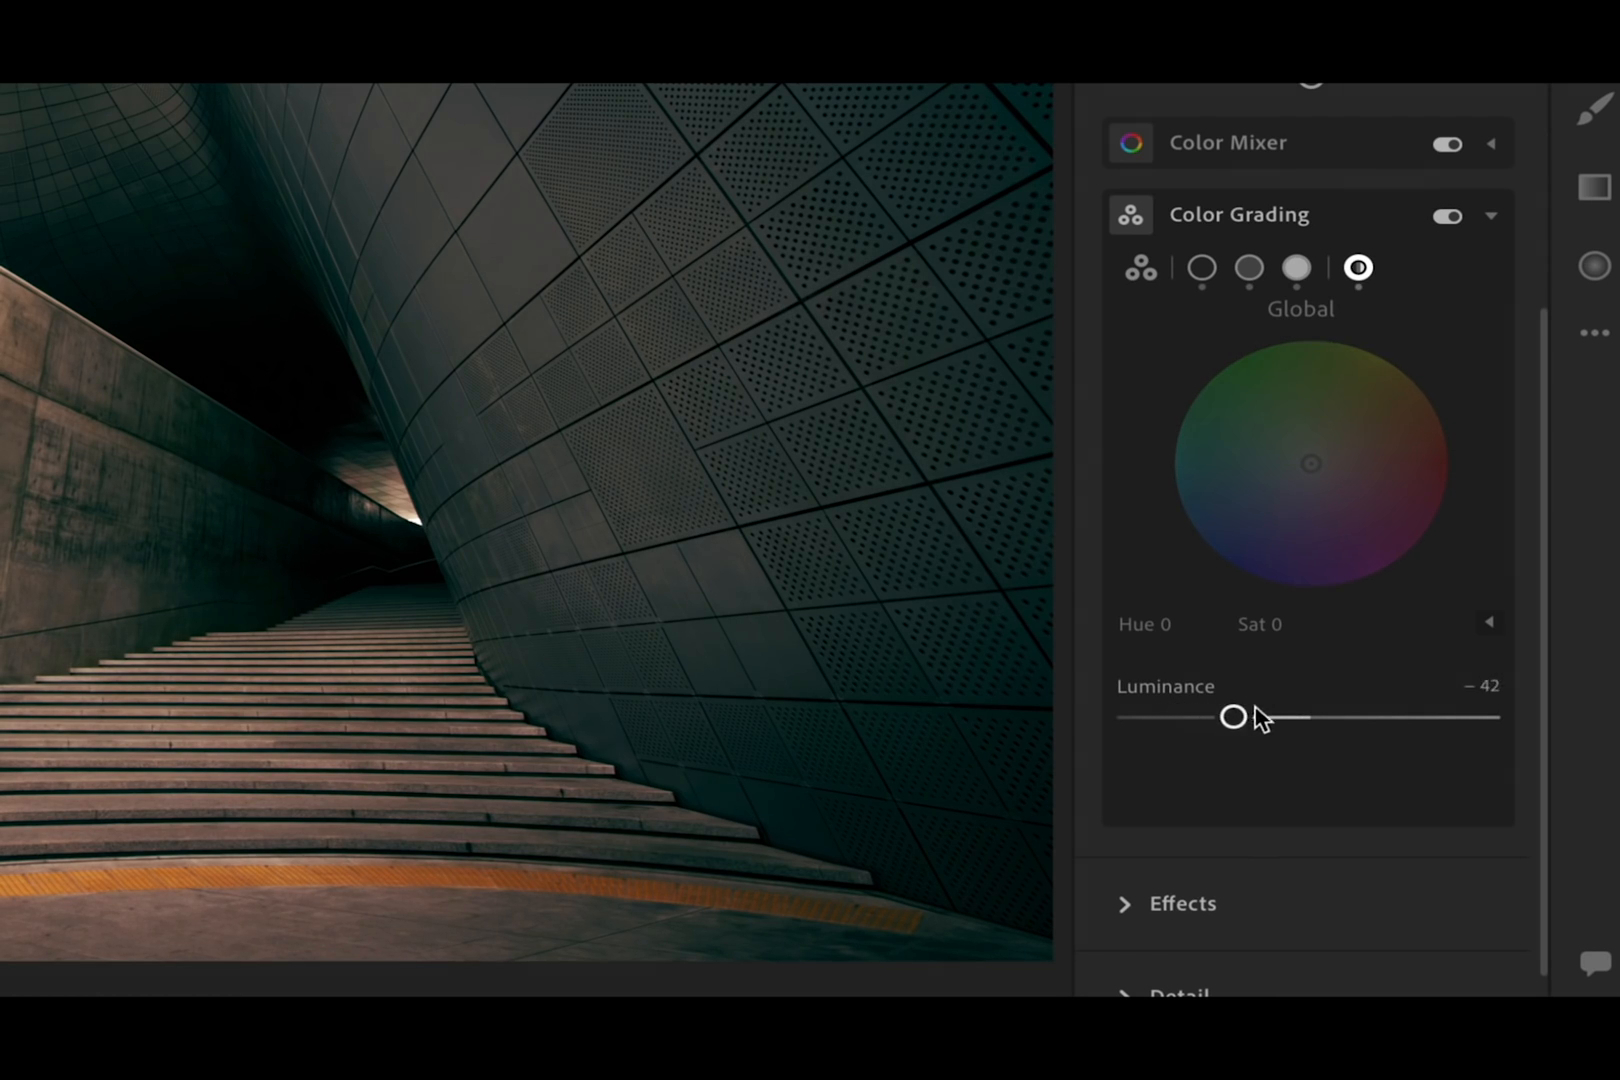
{"action": "left_click_drag", "start_coordinate": [1232, 718], "coordinate": [1392, 718]}
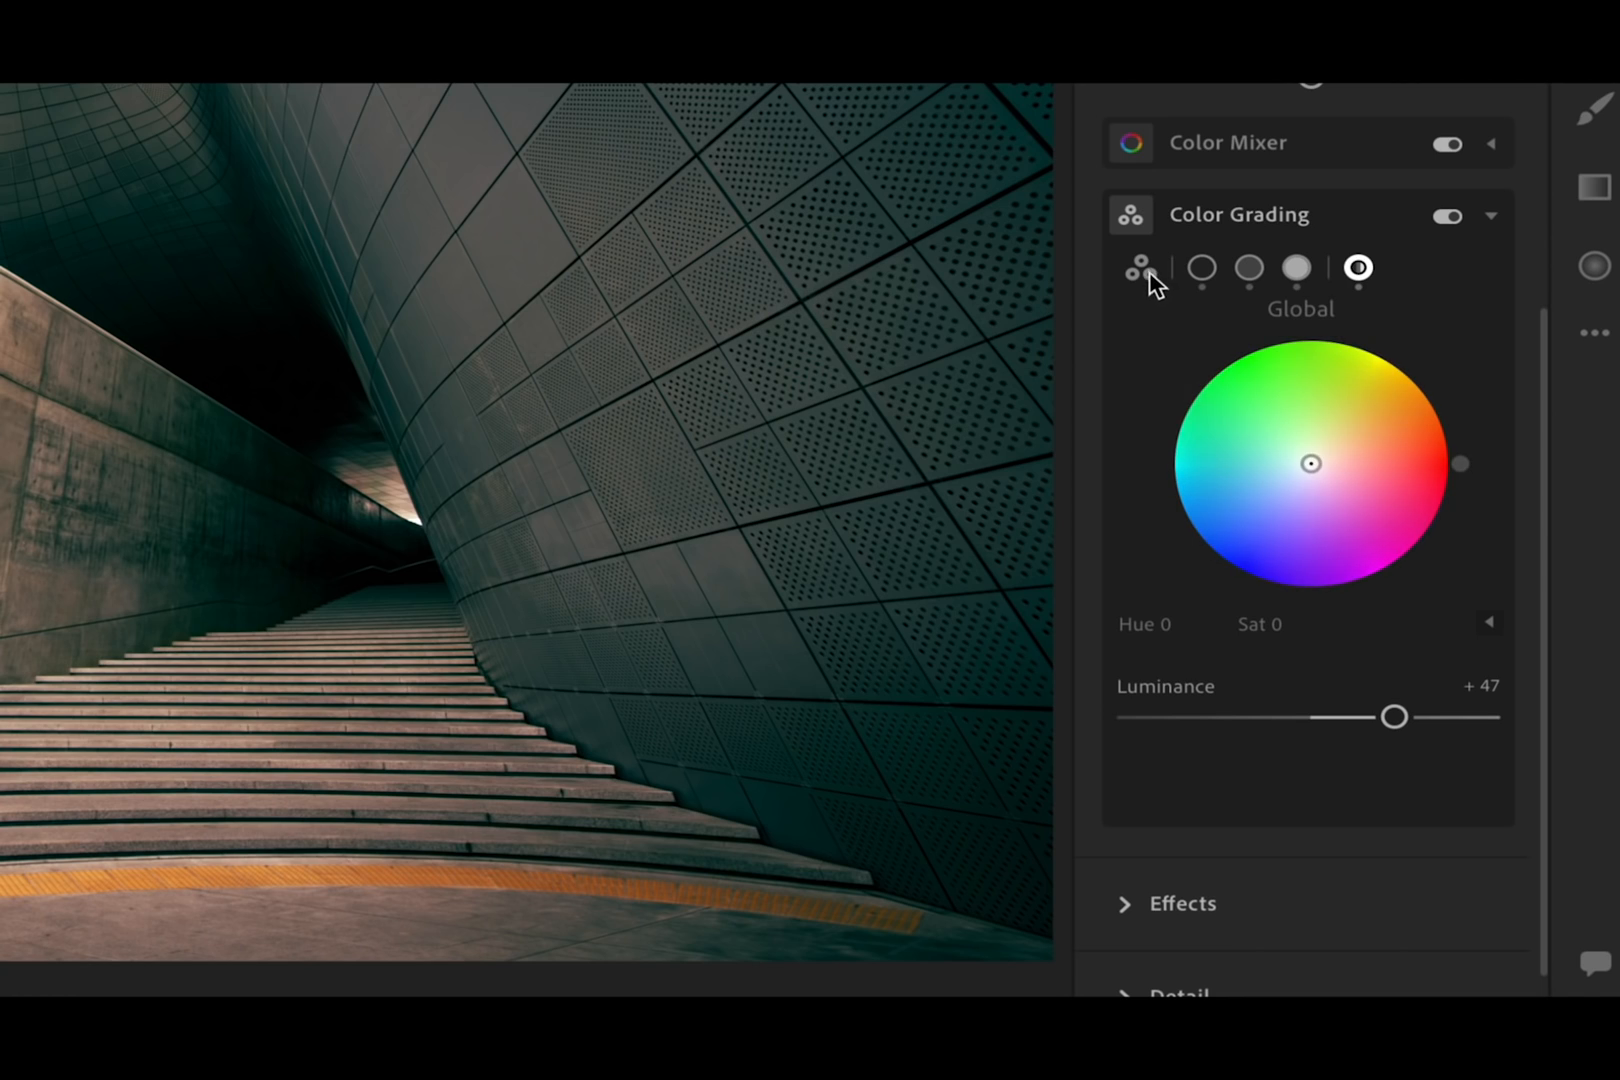
Return to the three-way view and lower Blending to 46 for a pinker cast.
{"action": "left_click", "coordinate": [1140, 268]}
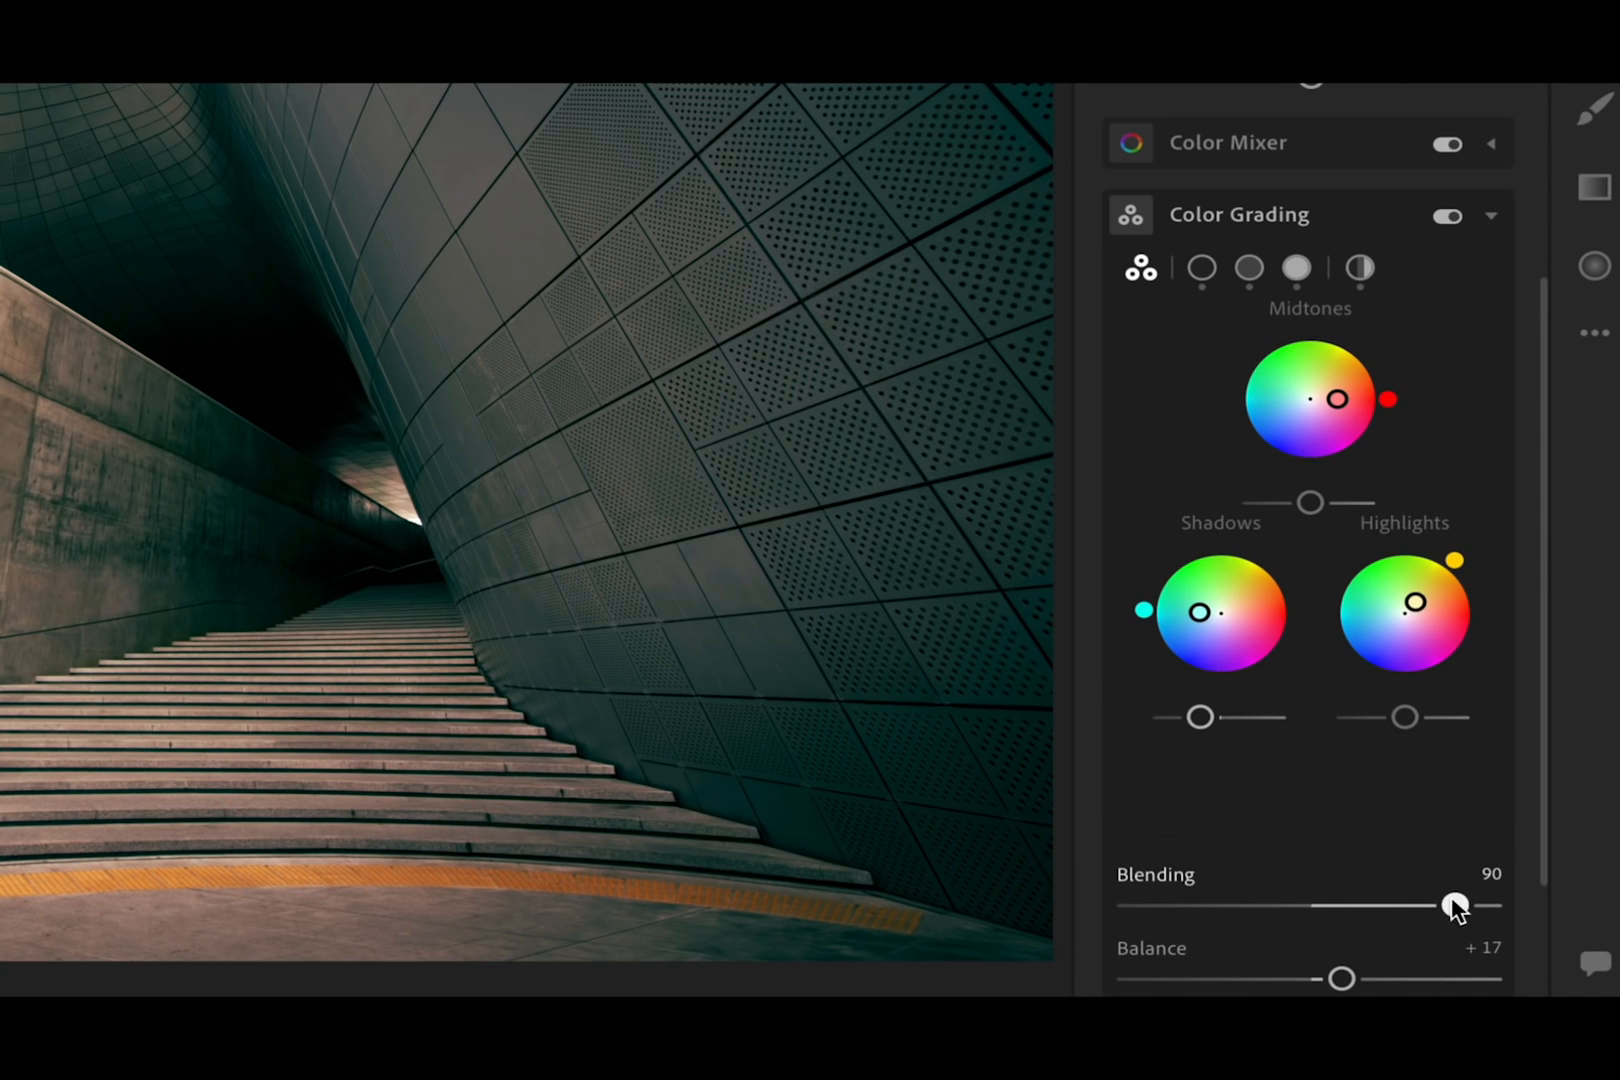
{"action": "left_click_drag", "start_coordinate": [1454, 906], "coordinate": [1296, 906]}
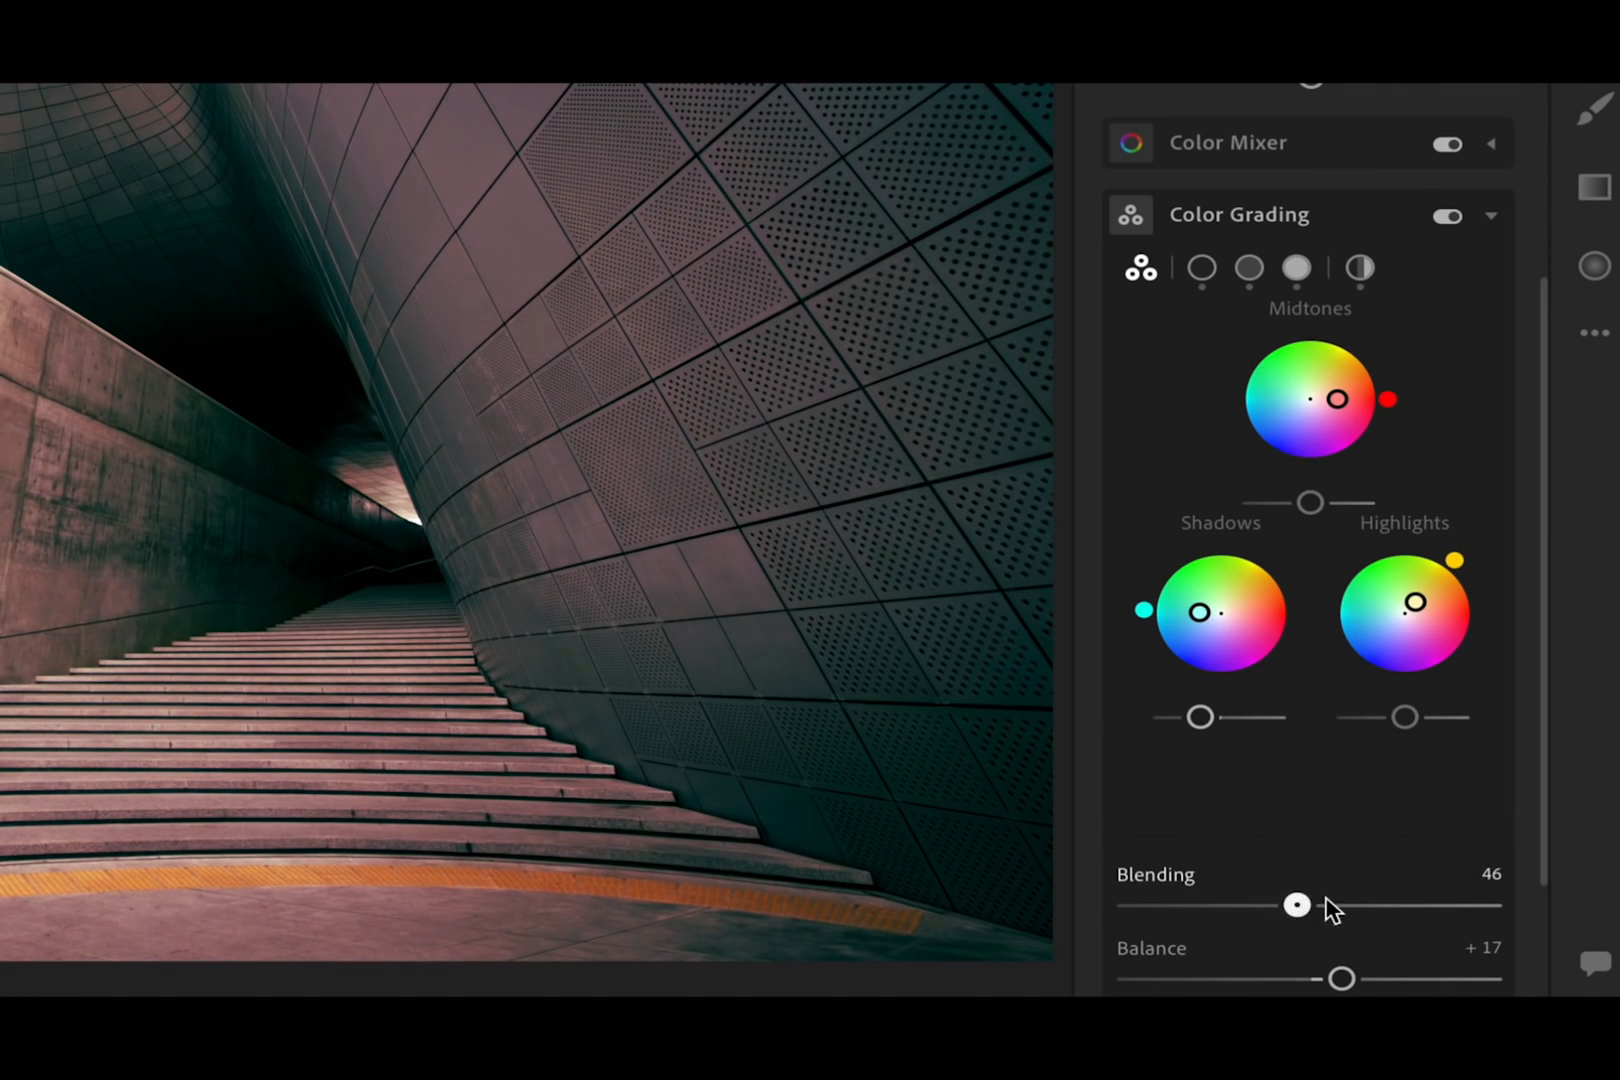